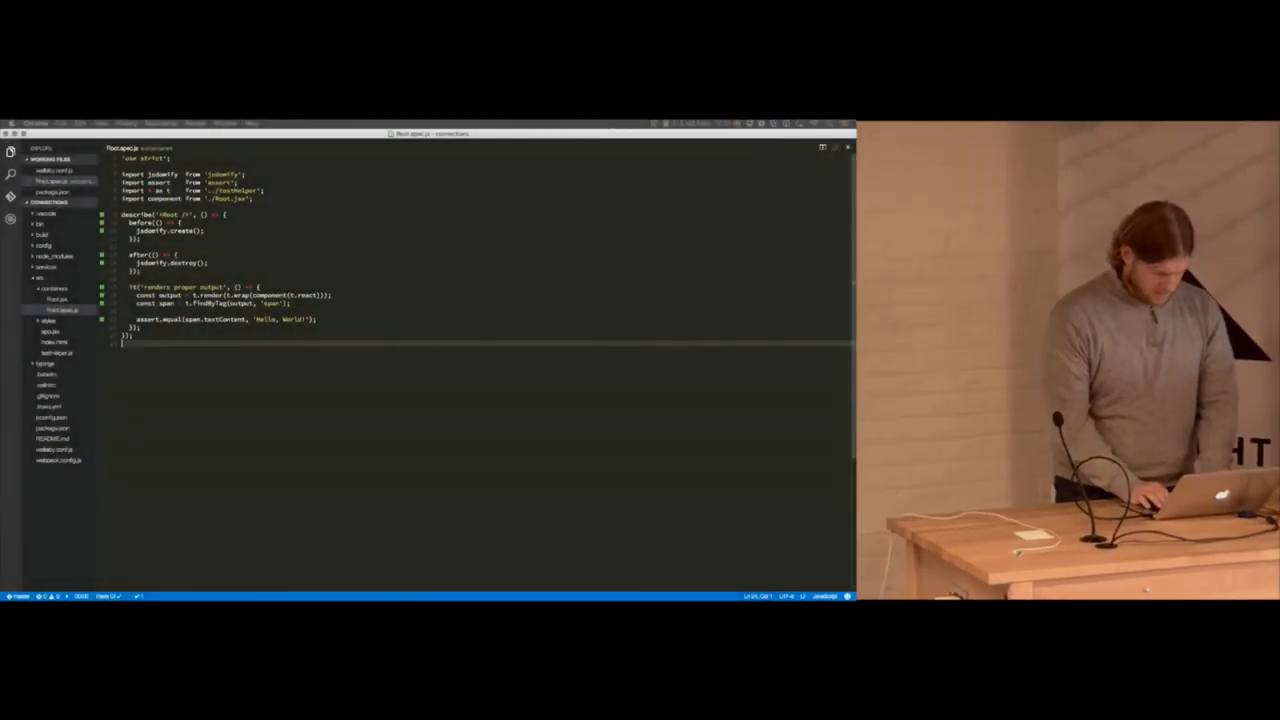
# - Exit Chrome's full-screen display from the View menu
pyautogui.click(100, 123)
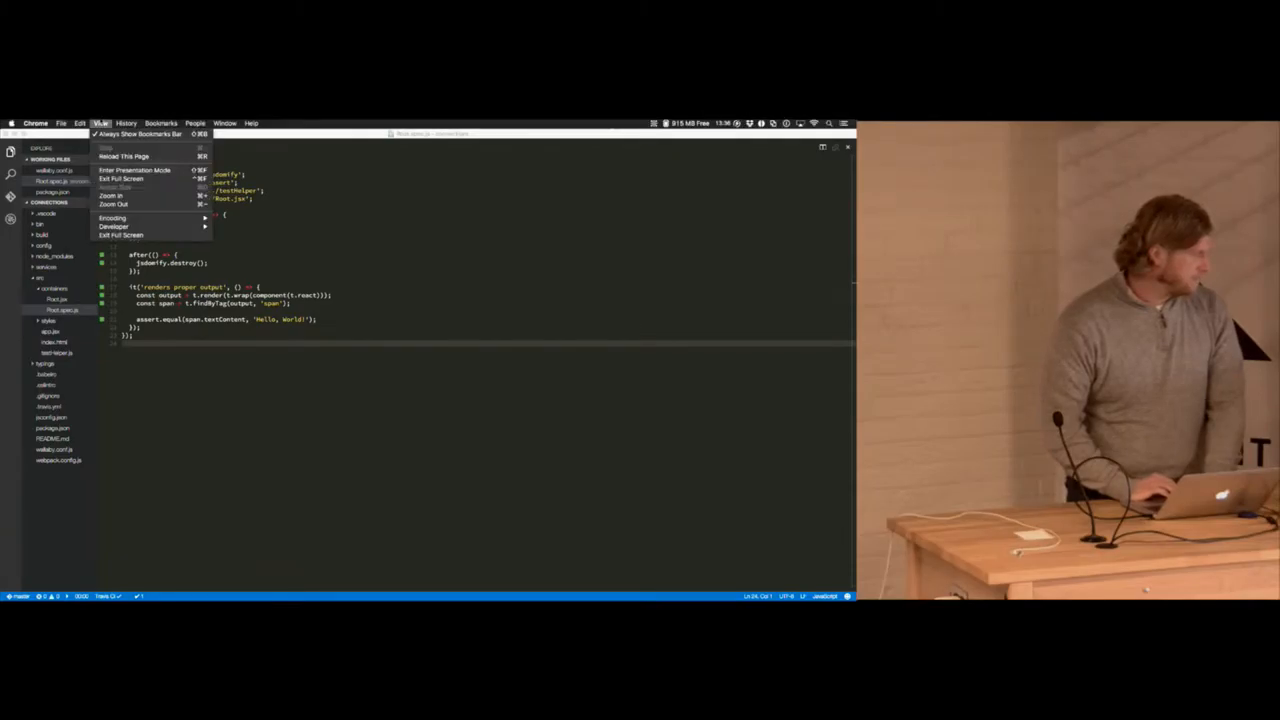
pyautogui.click(355, 261)
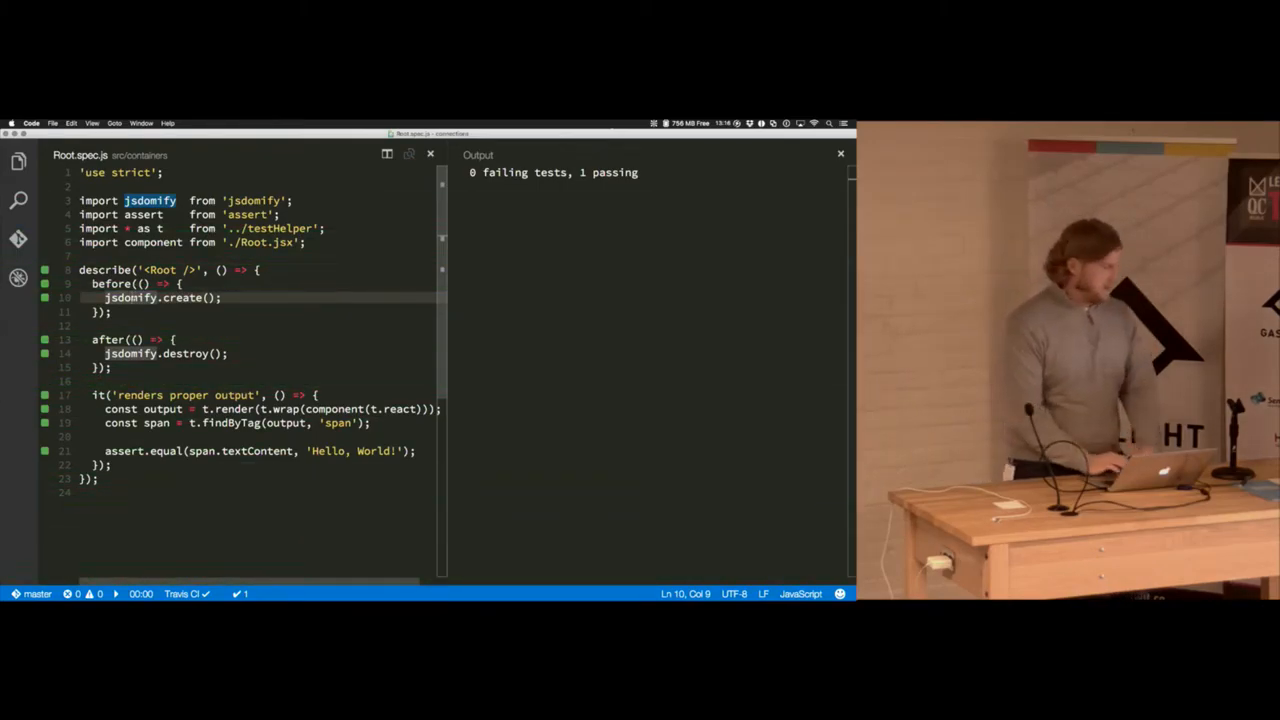
# - Open testHelper.js from src using Quick Open
pyautogui.press('Cmd+P')
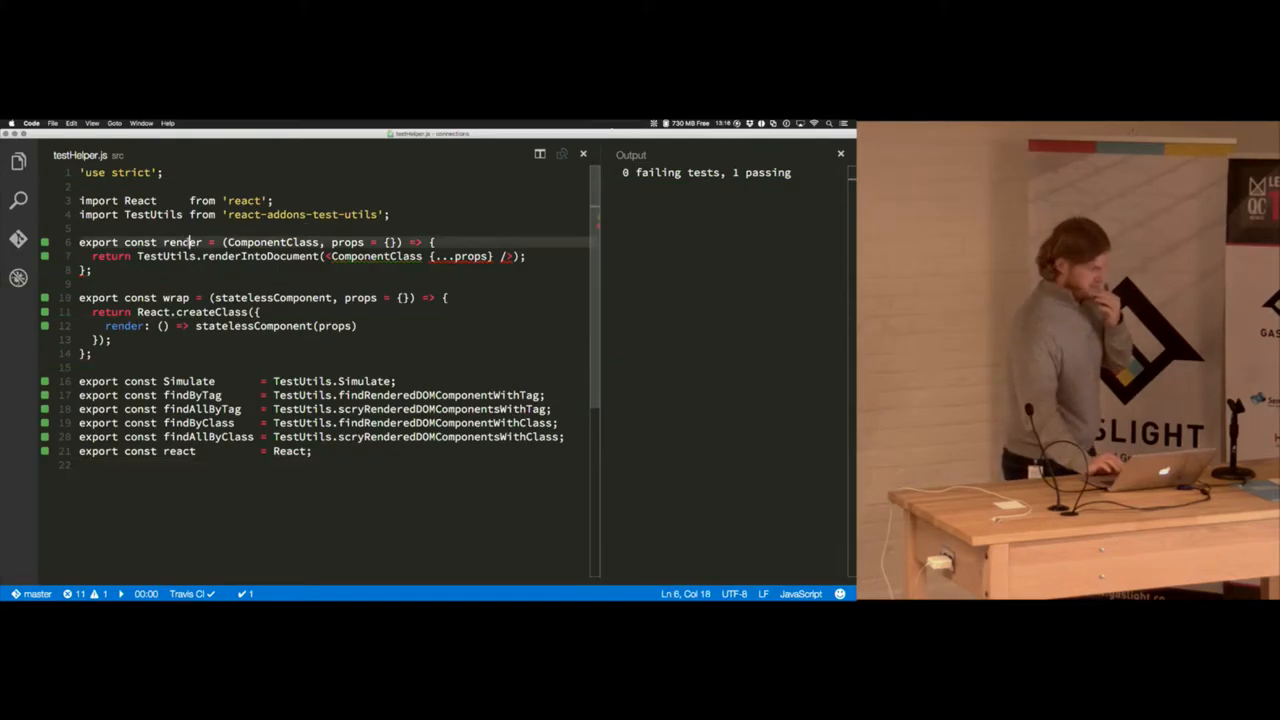
pyautogui.doubleClick(181, 242)
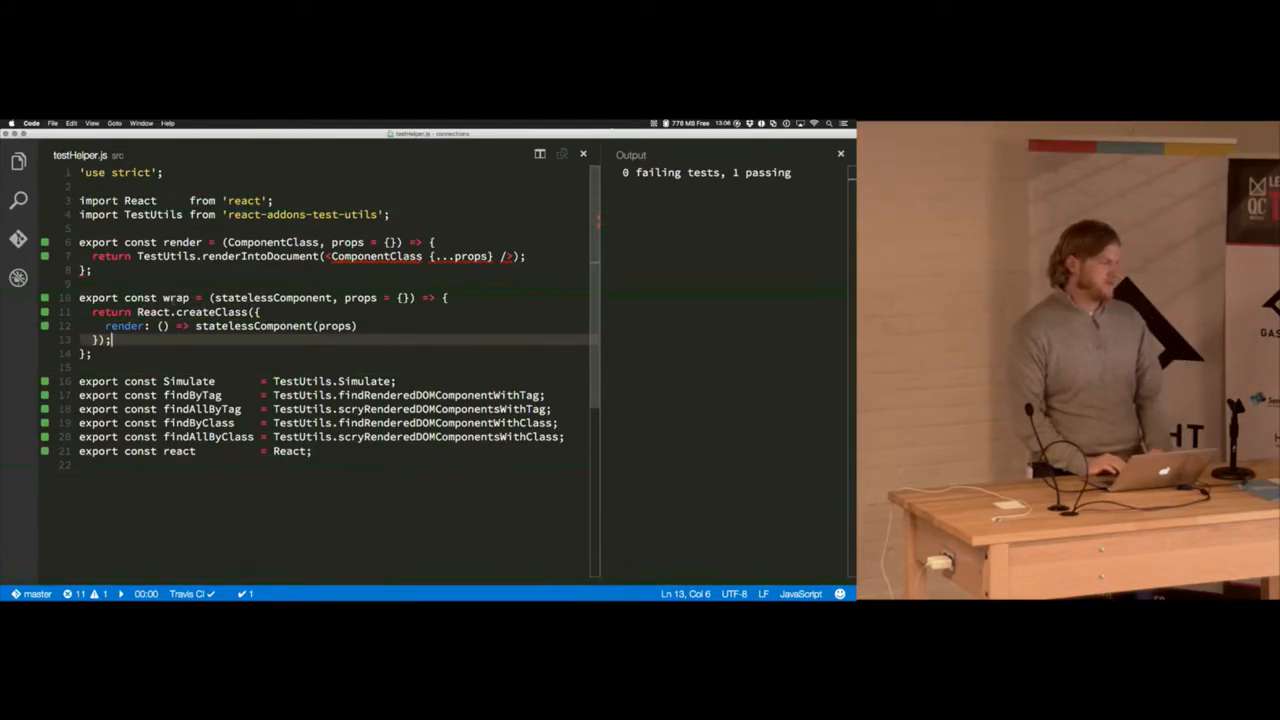
pyautogui.doubleClick(174, 297)
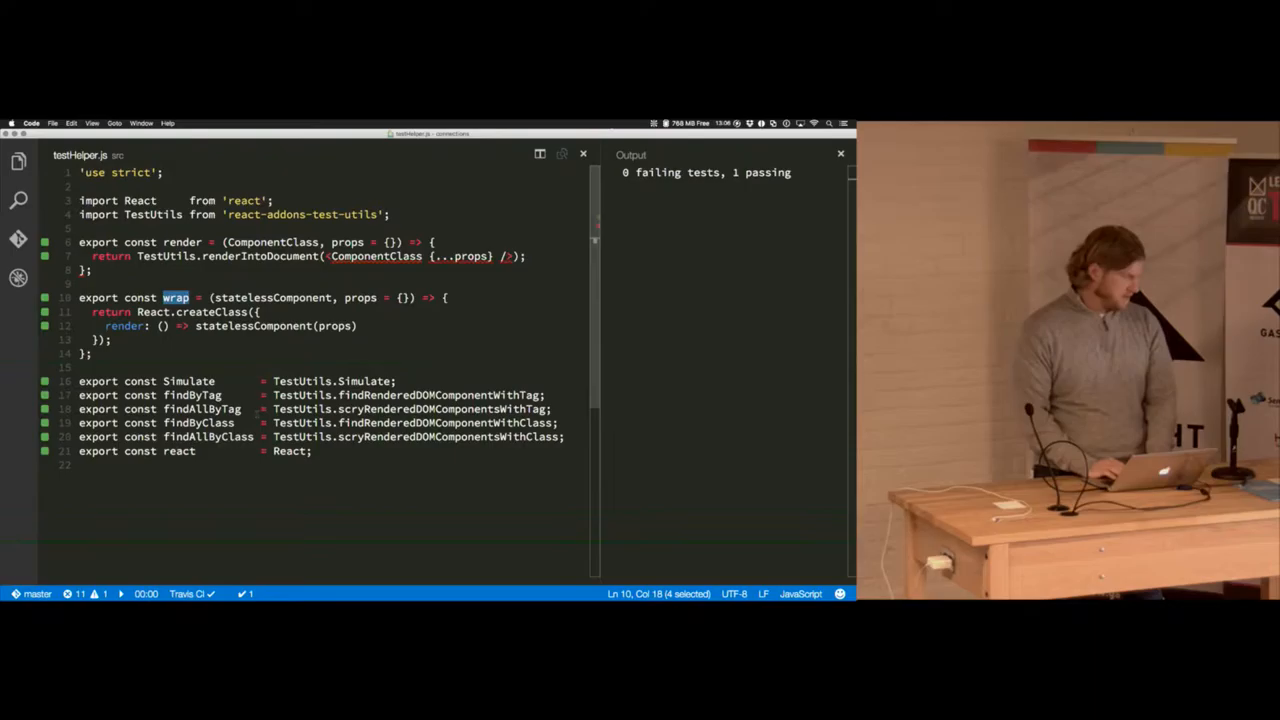
# - Reopen Root.spec.js by searching 'Roo' in Quick Open
pyautogui.press('cmd+p')
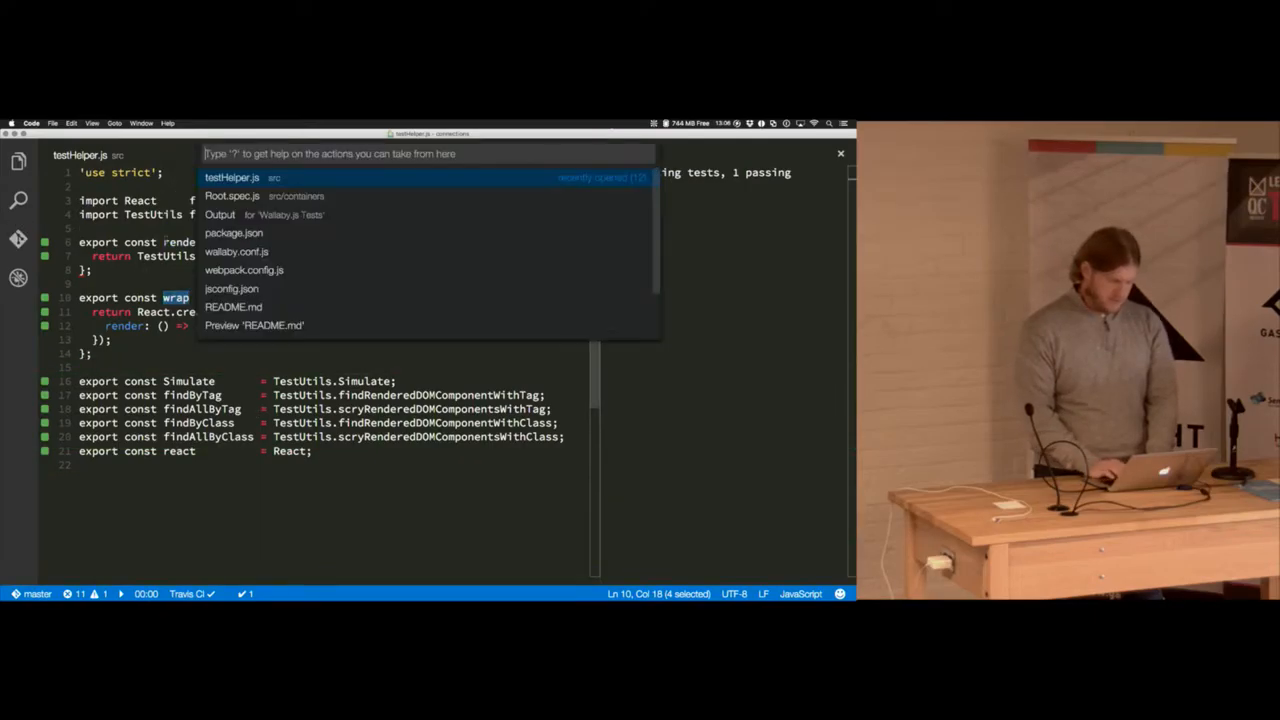
pyautogui.write('Roo')
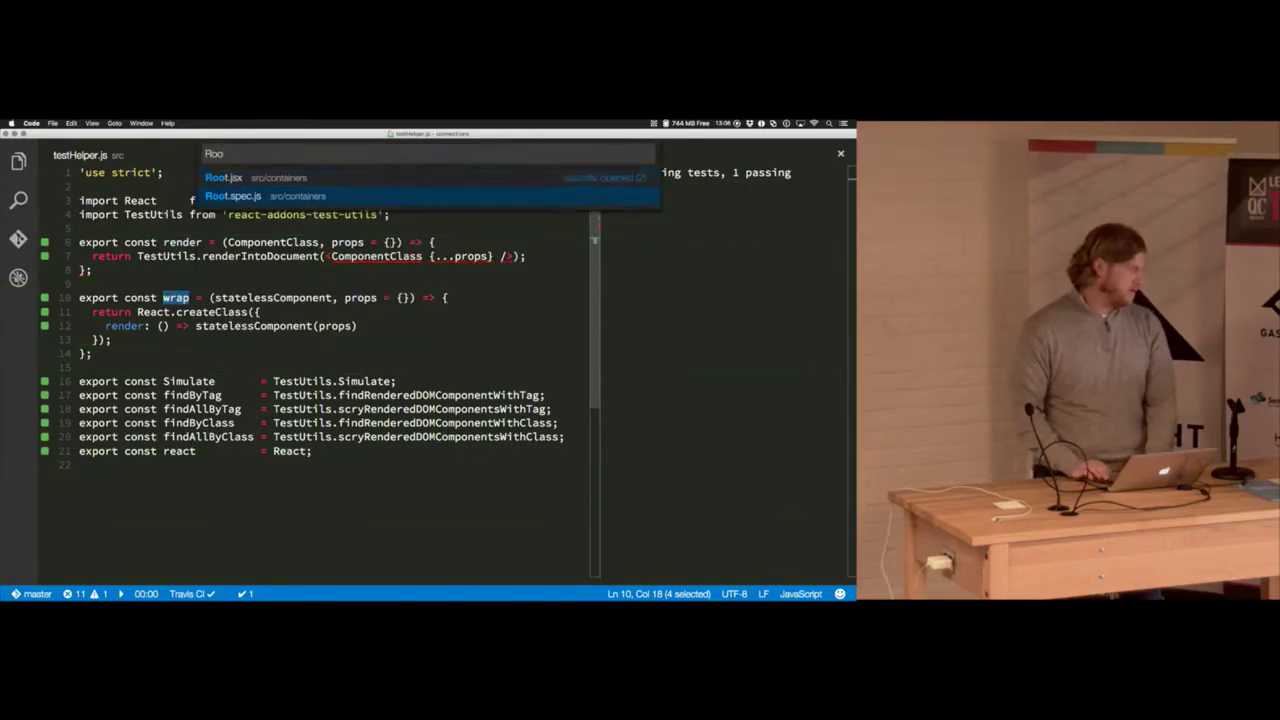
pyautogui.click(230, 195)
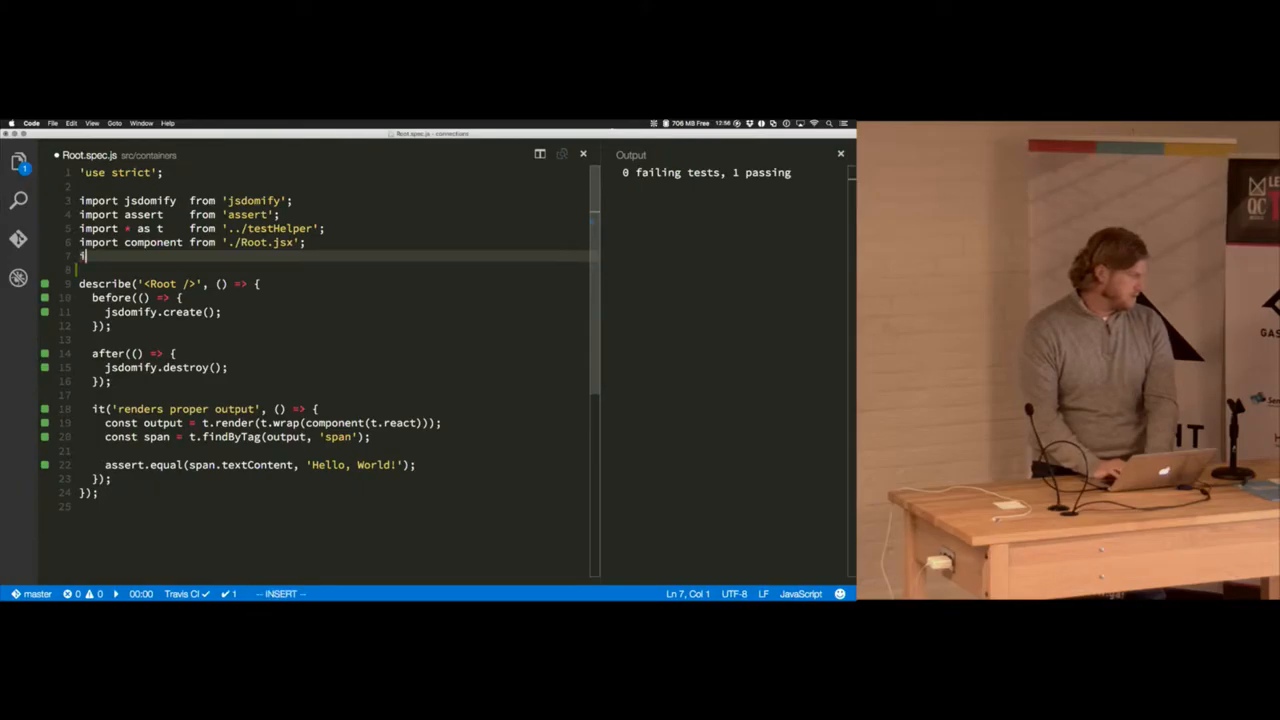
# - Add import { inspect } from 'util' and console.log(inspect(output)) below the render call
pyautogui.write('import {')
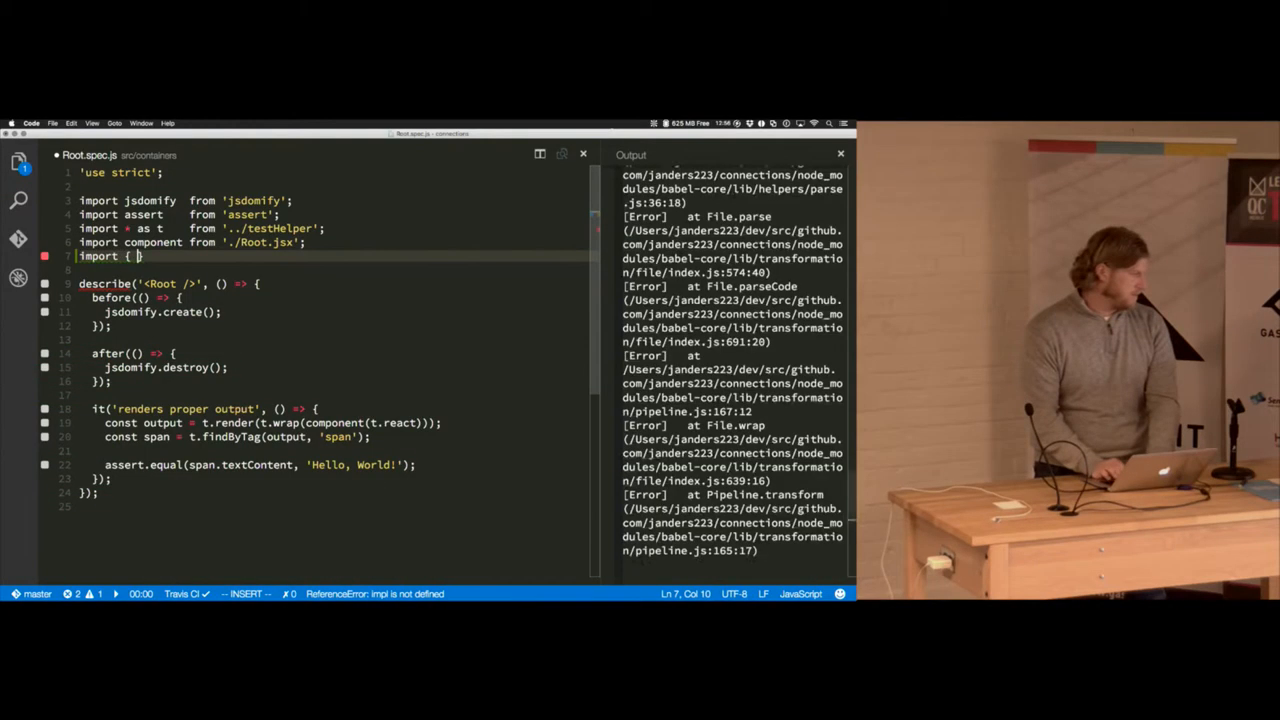
pyautogui.write('inspect')
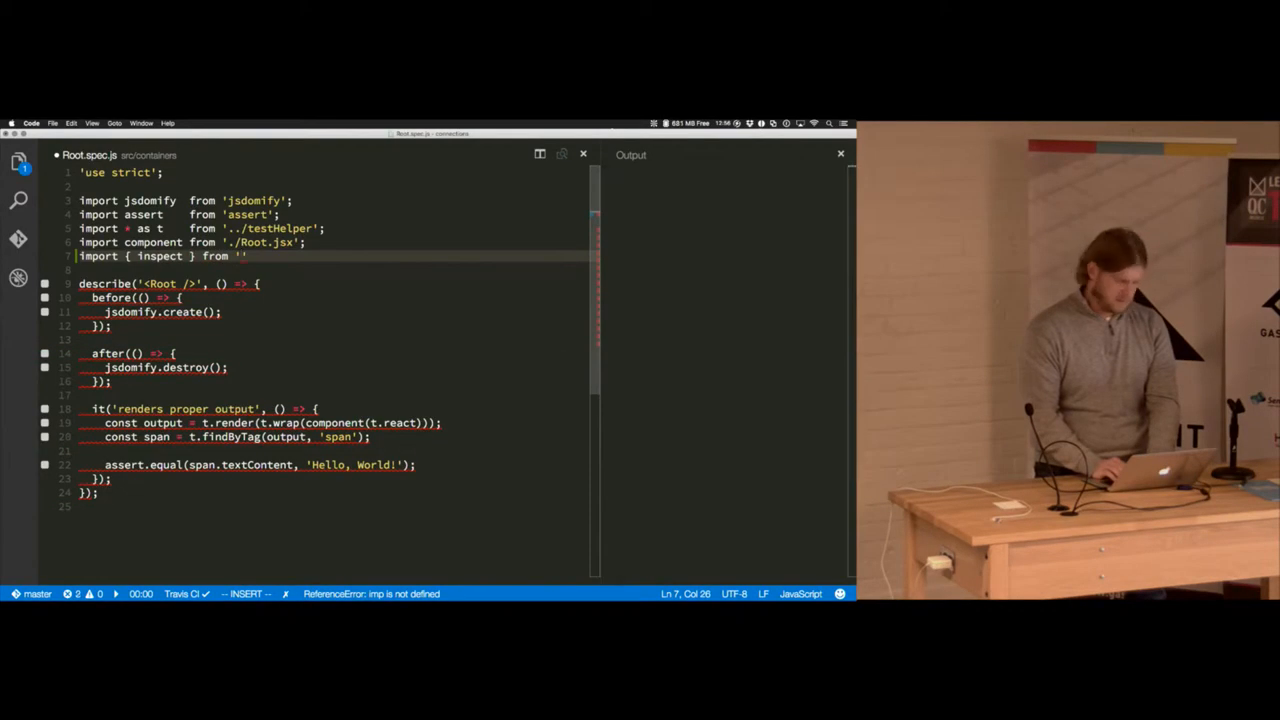
pyautogui.write('util')
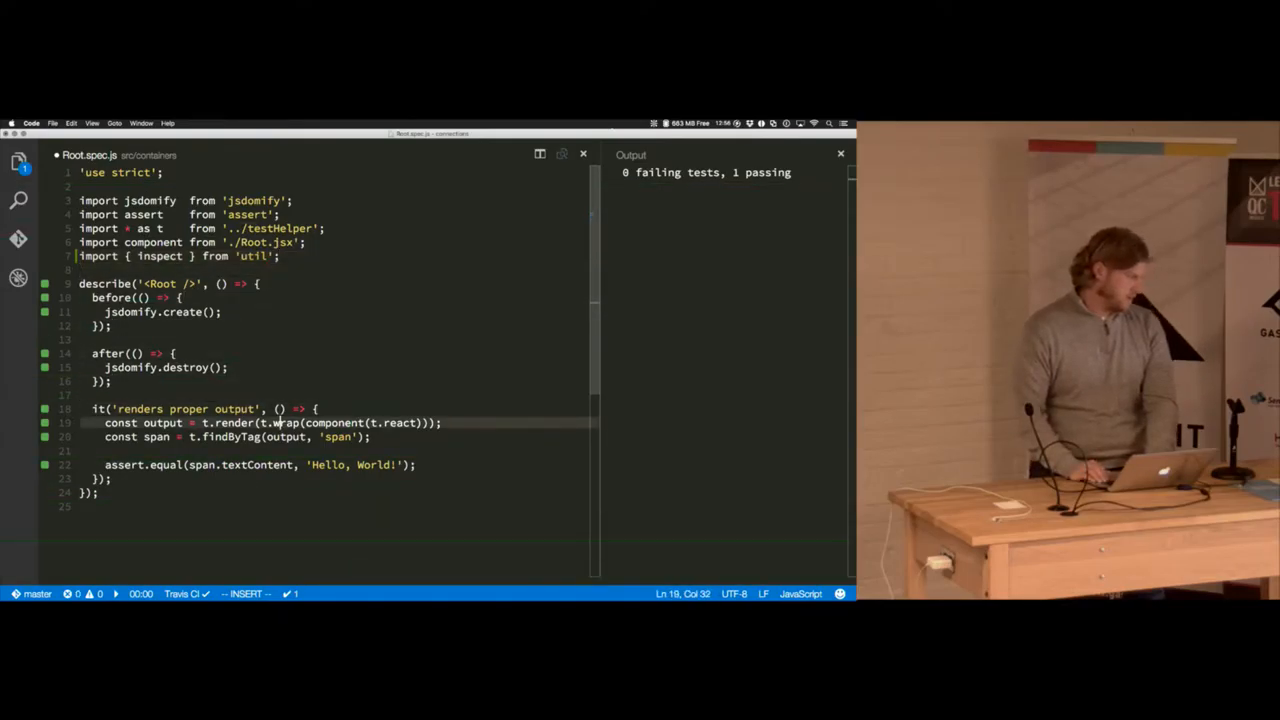
pyautogui.press('Enter')
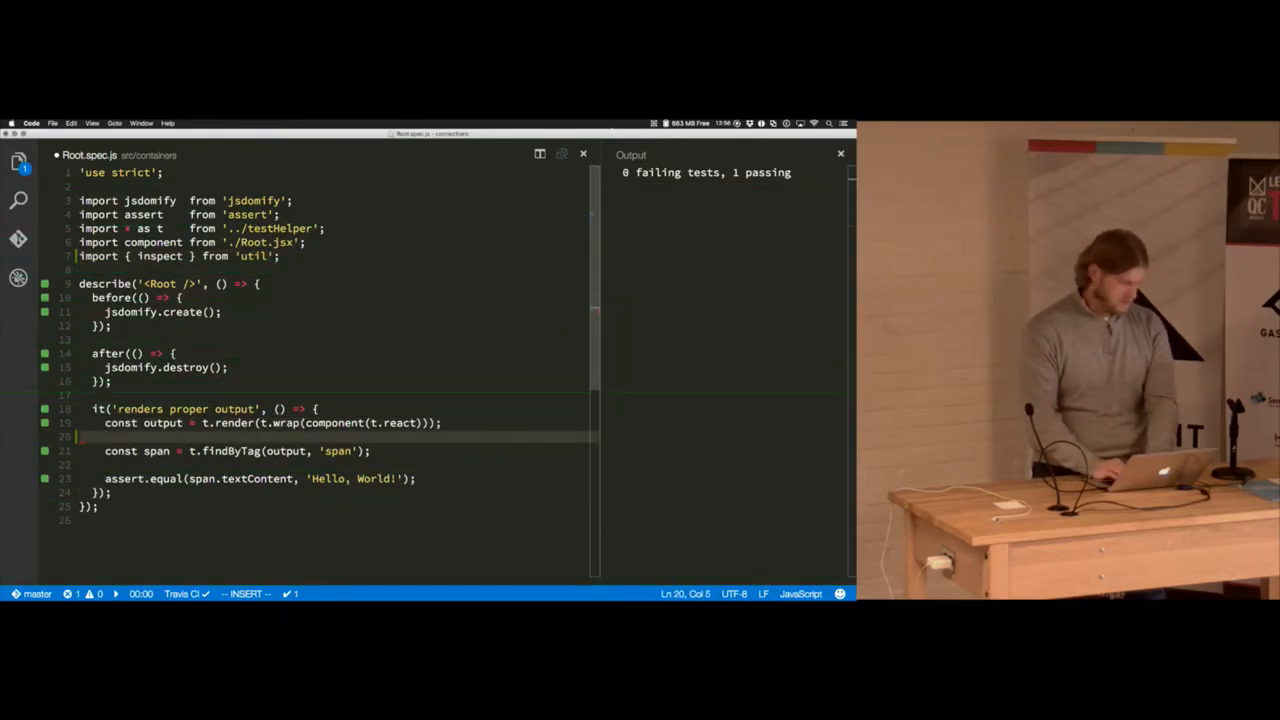
pyautogui.write('console.log')
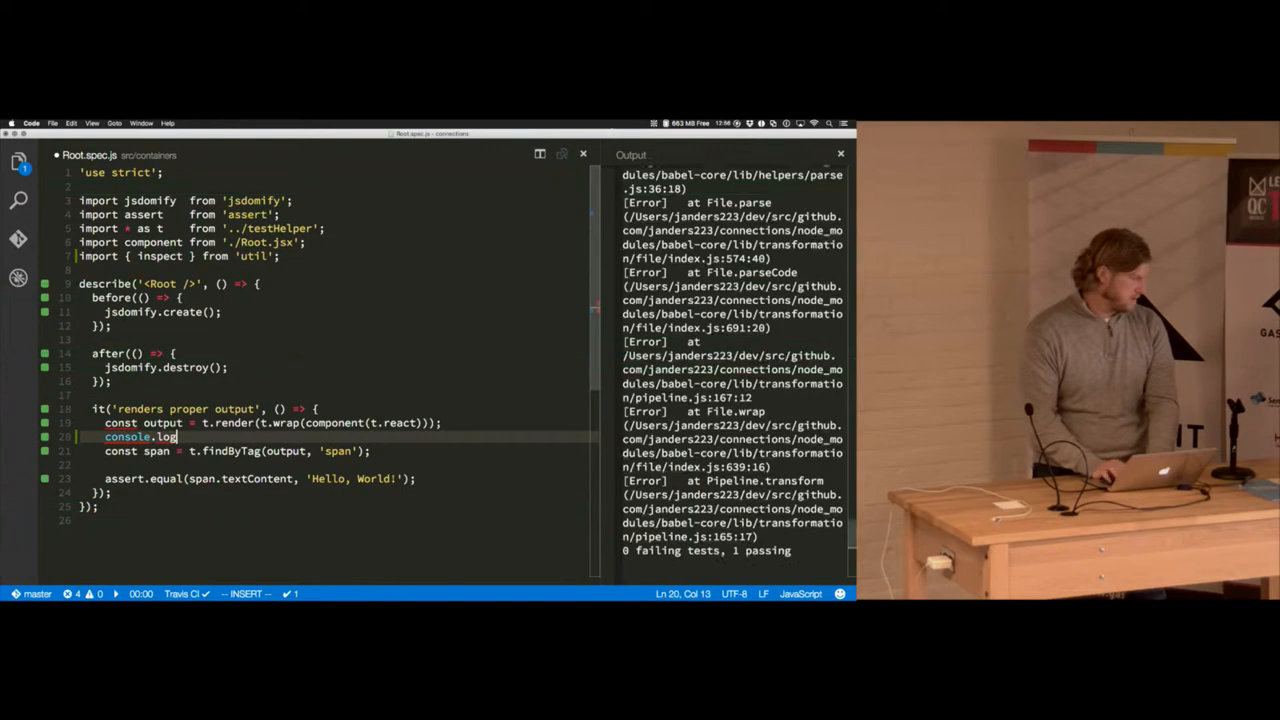
pyautogui.write('(inspect()')
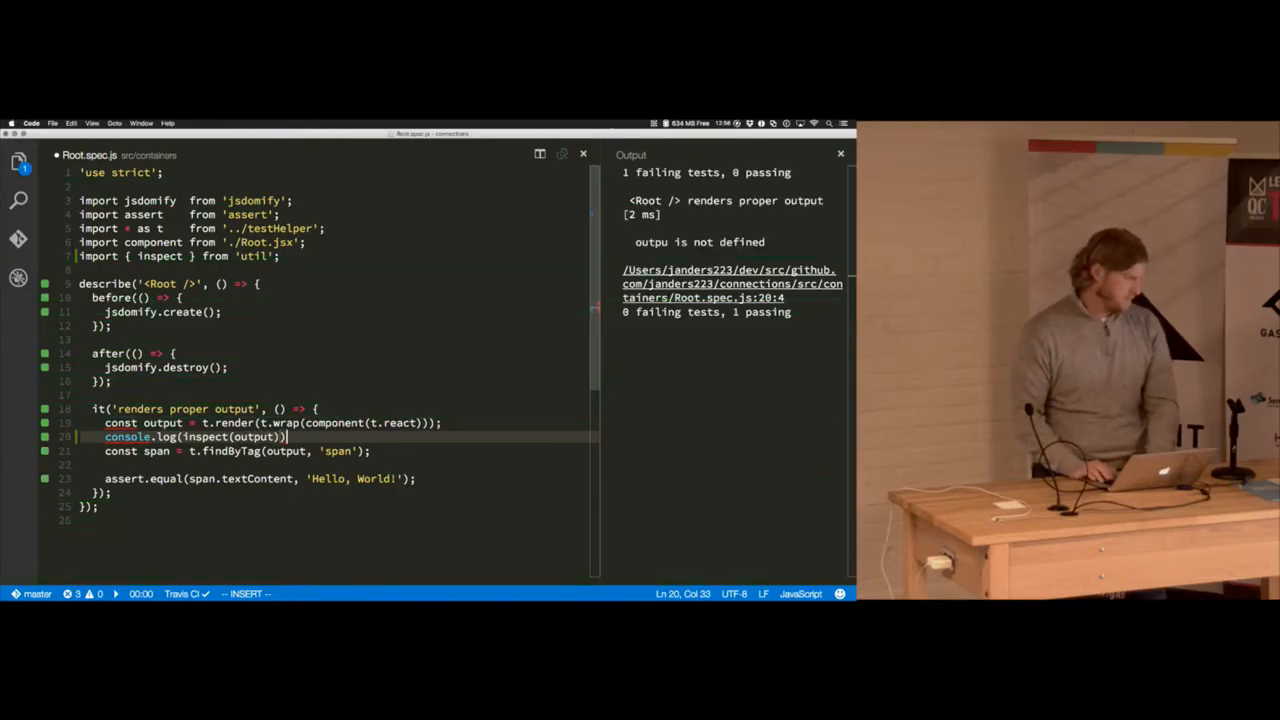
pyautogui.write(';')
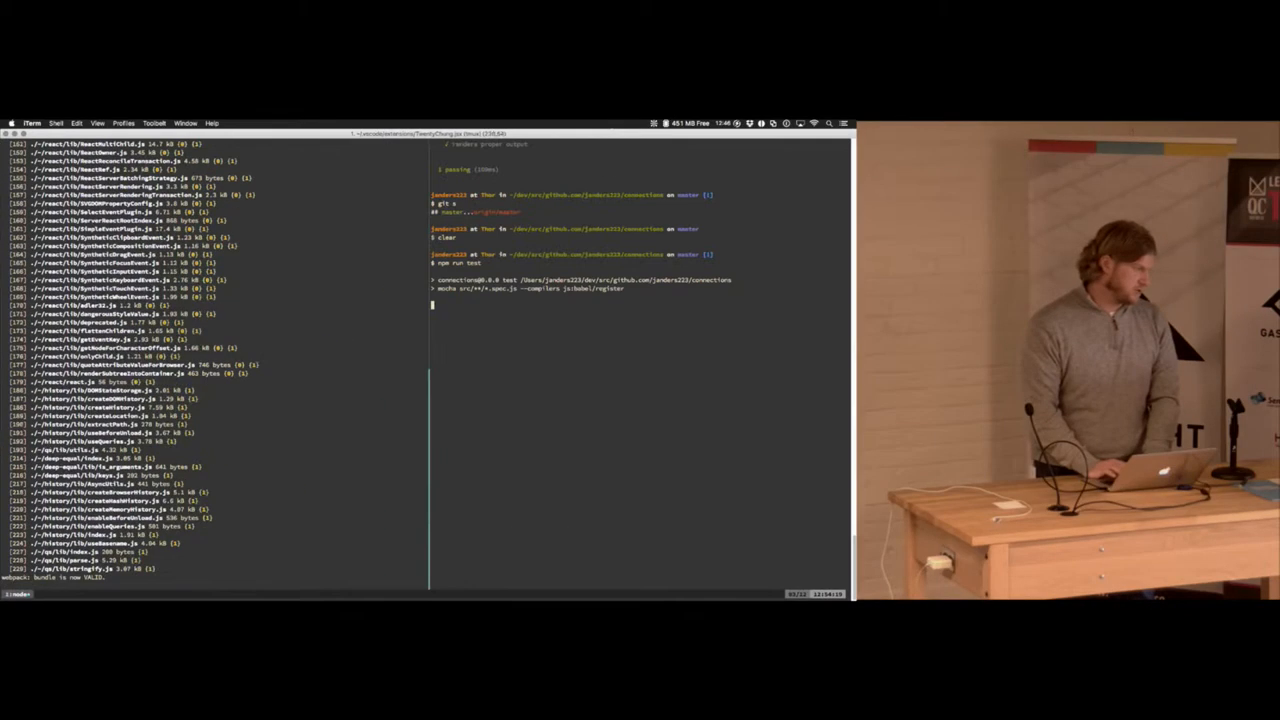
pyautogui.press('Return')
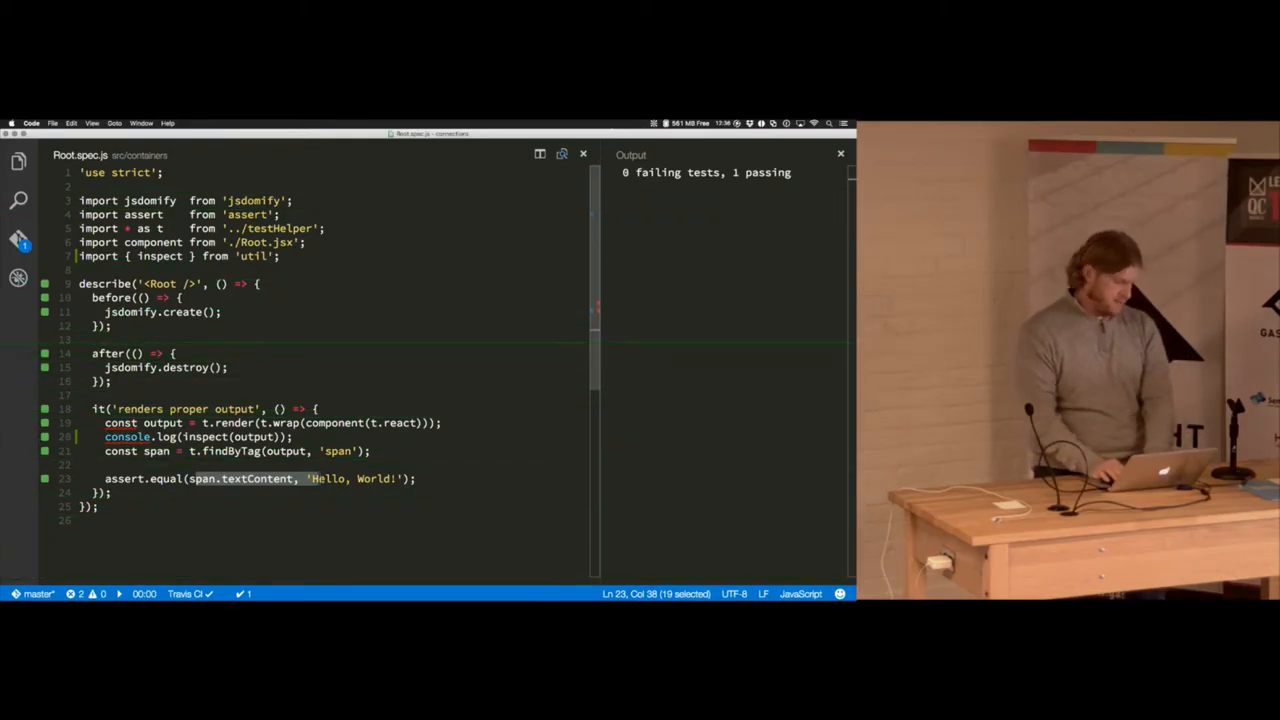
# - Bring up Quick Open to switch to Root.jsx
pyautogui.press('Cmd+P')
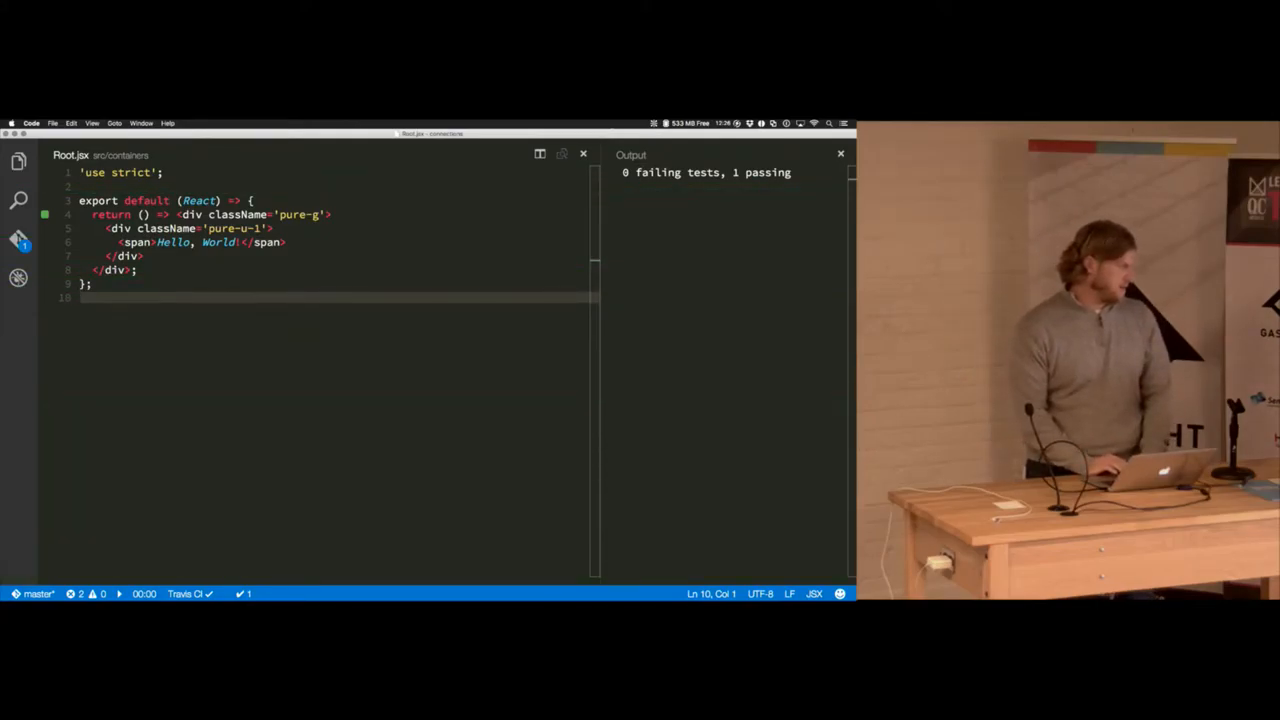
# - Add the import of otherComponent from 'otherComp' and start an <Other tag
pyautogui.click(17, 160)
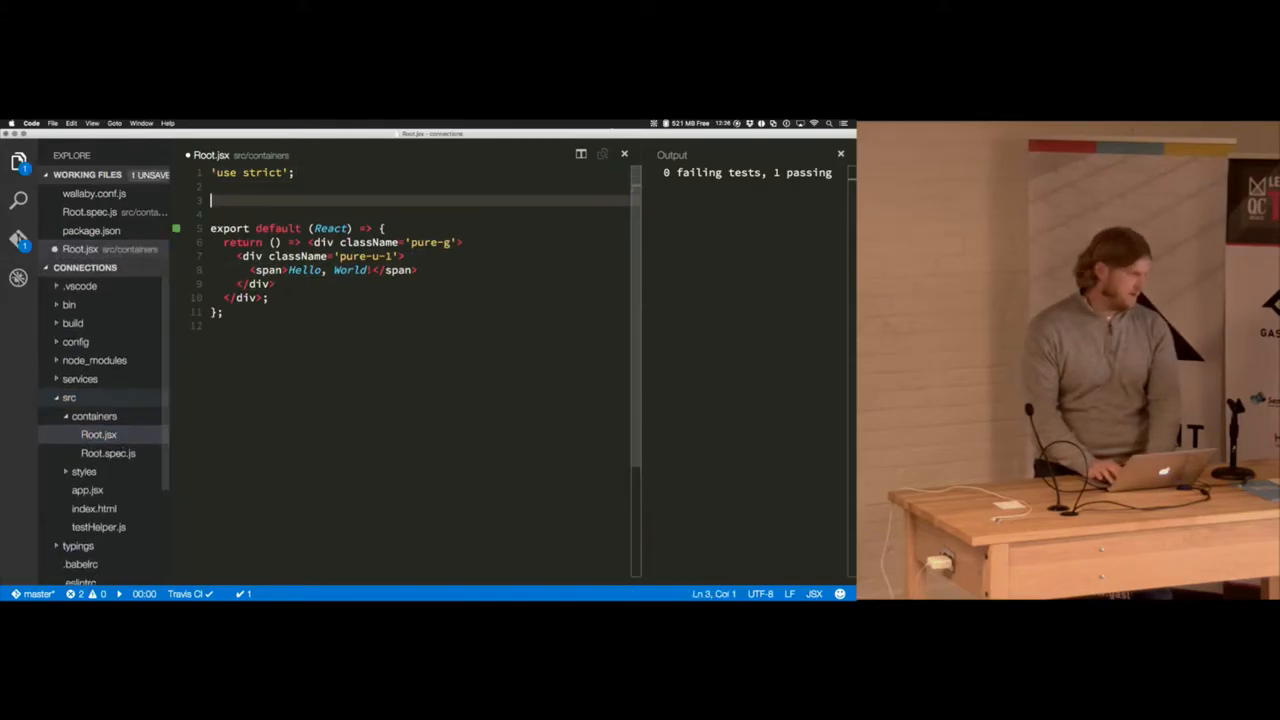
pyautogui.write('mp')
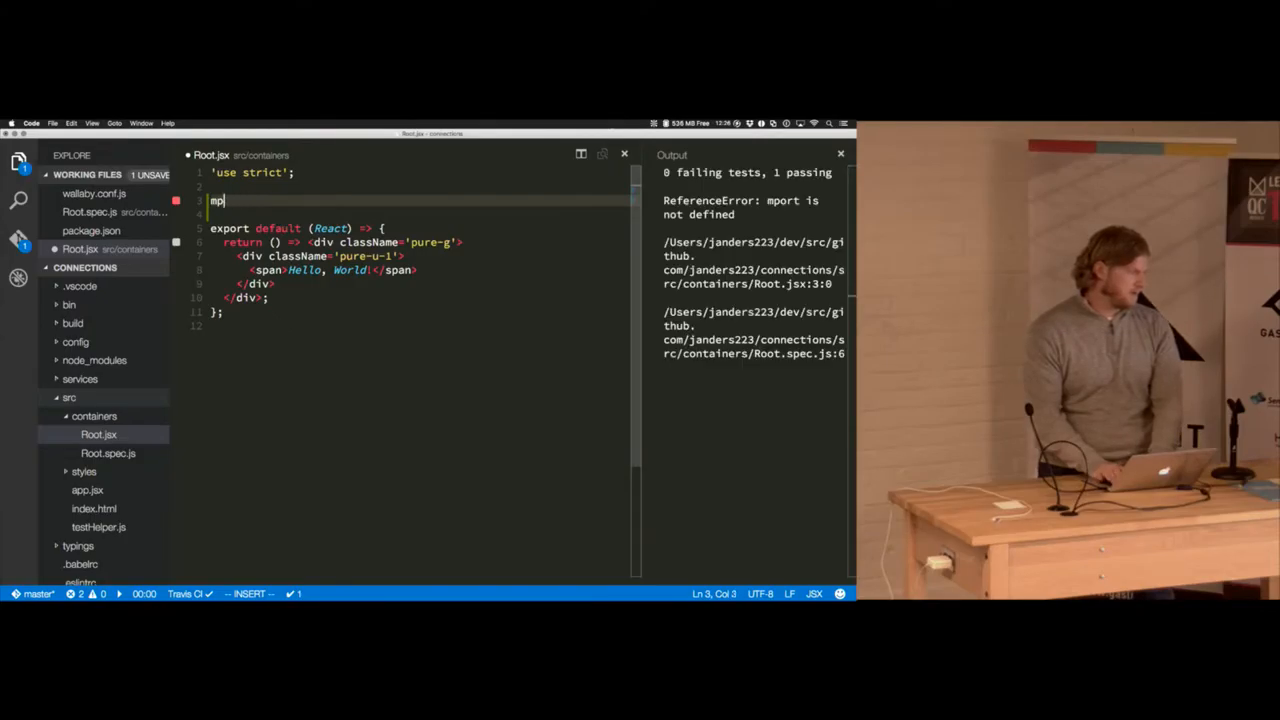
pyautogui.write('impotr')
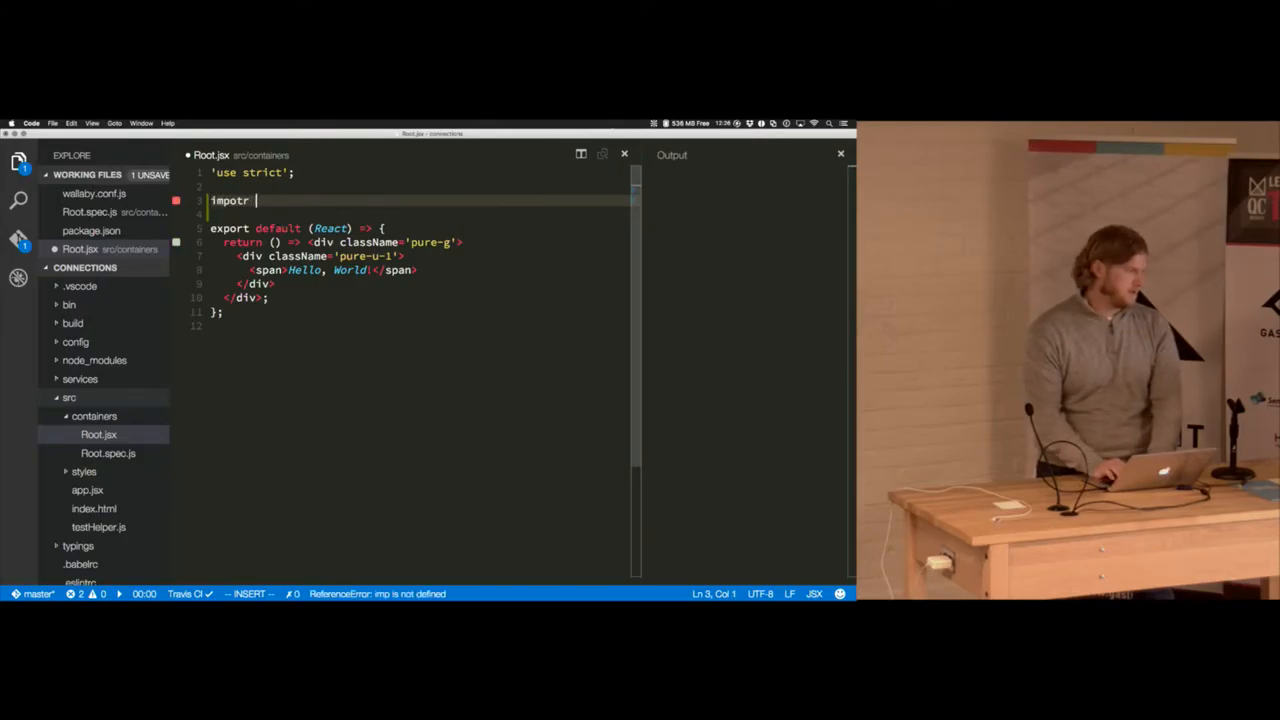
pyautogui.write('import it')
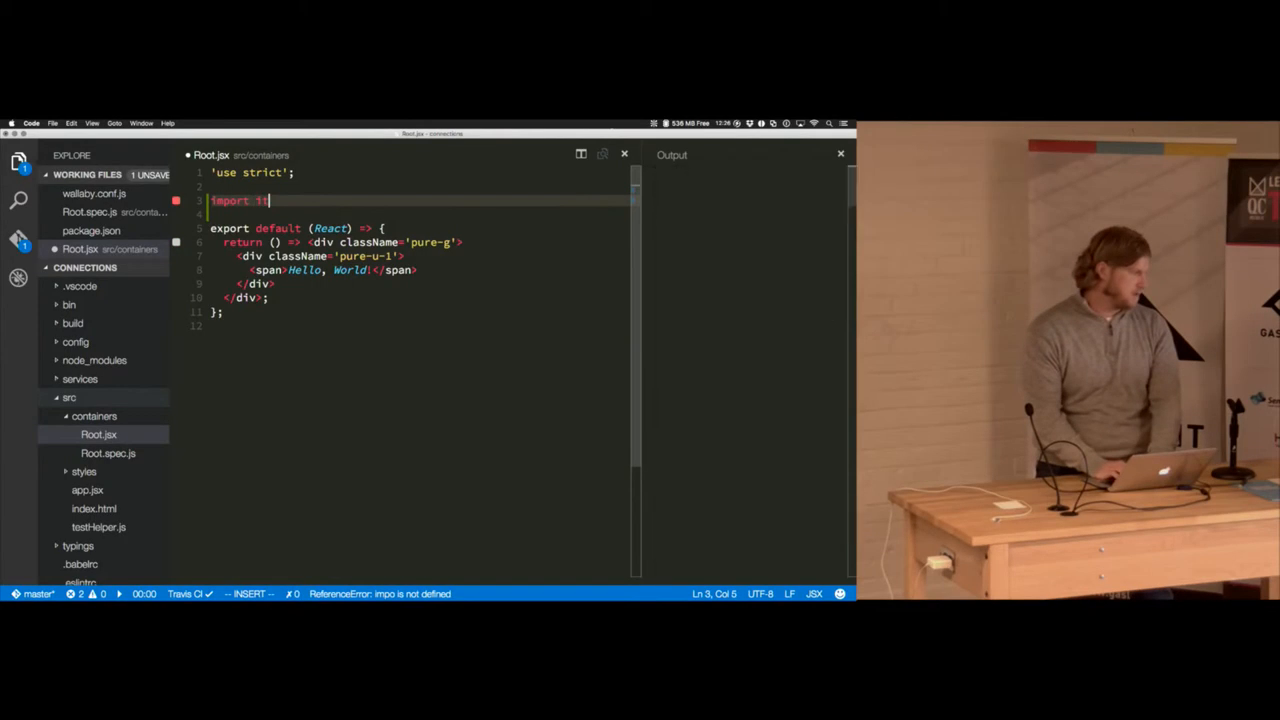
pyautogui.write('otherComponent')
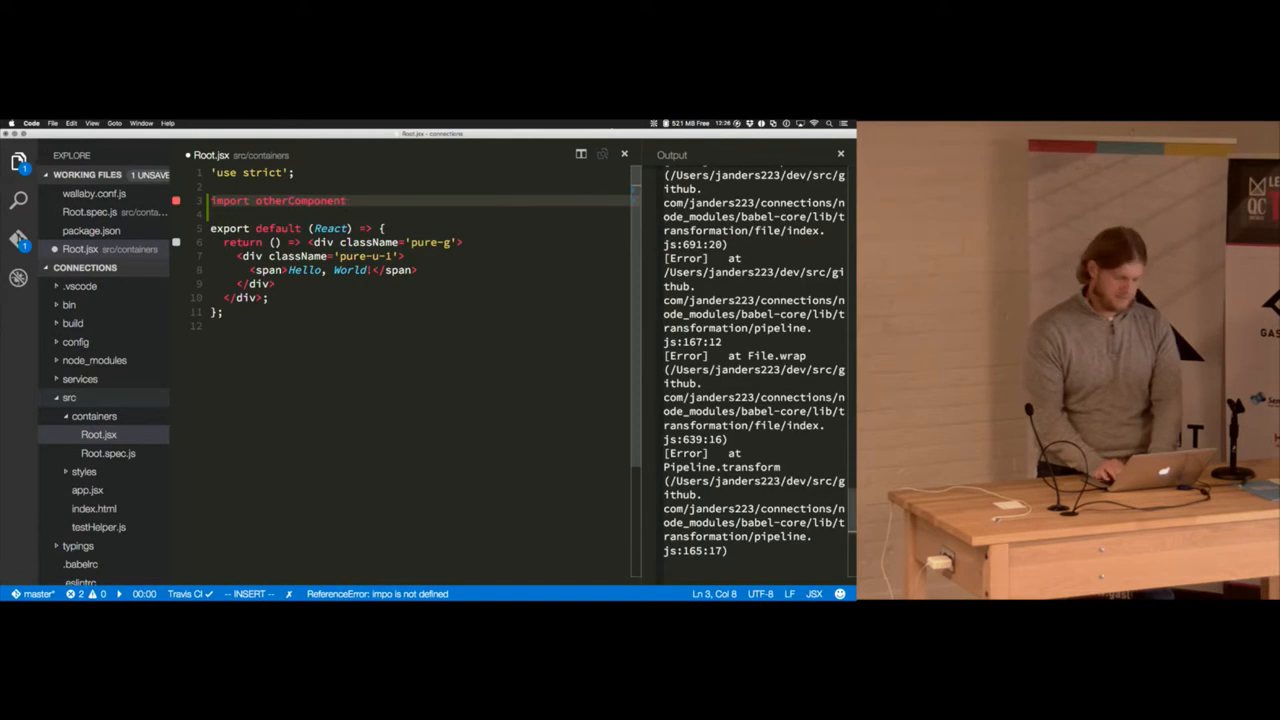
pyautogui.write("from '")
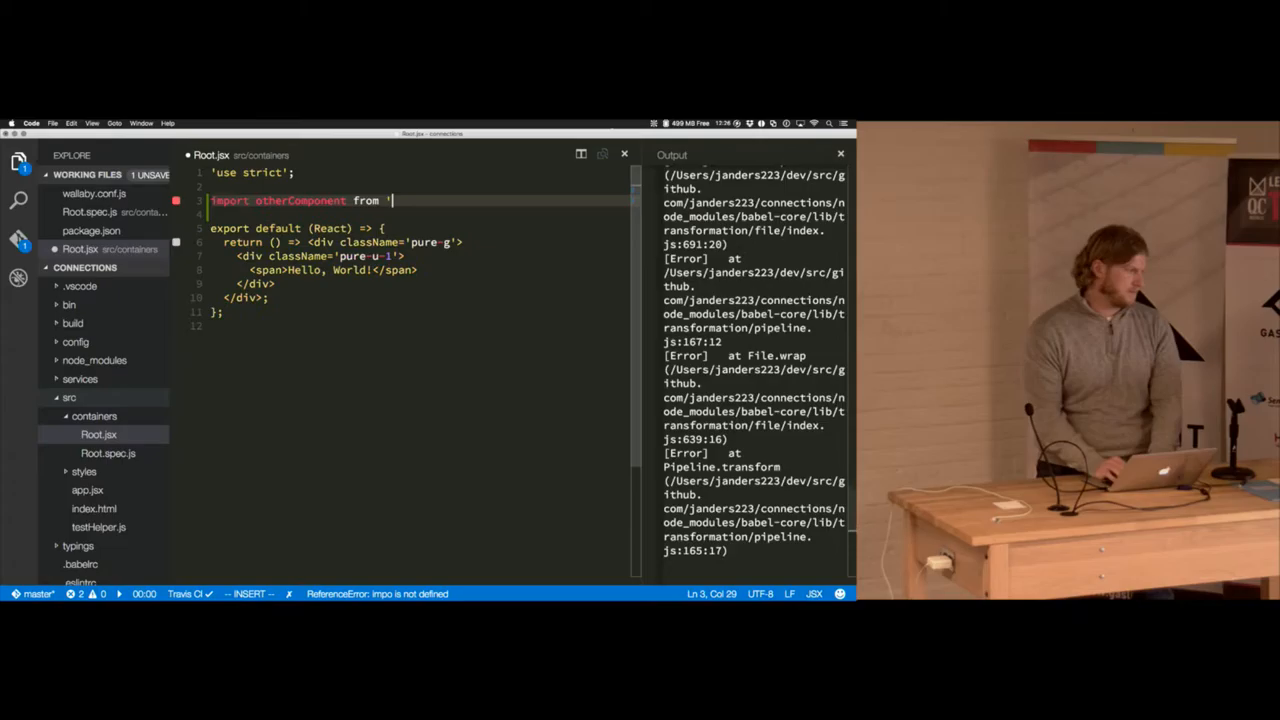
pyautogui.write("otherComp';")
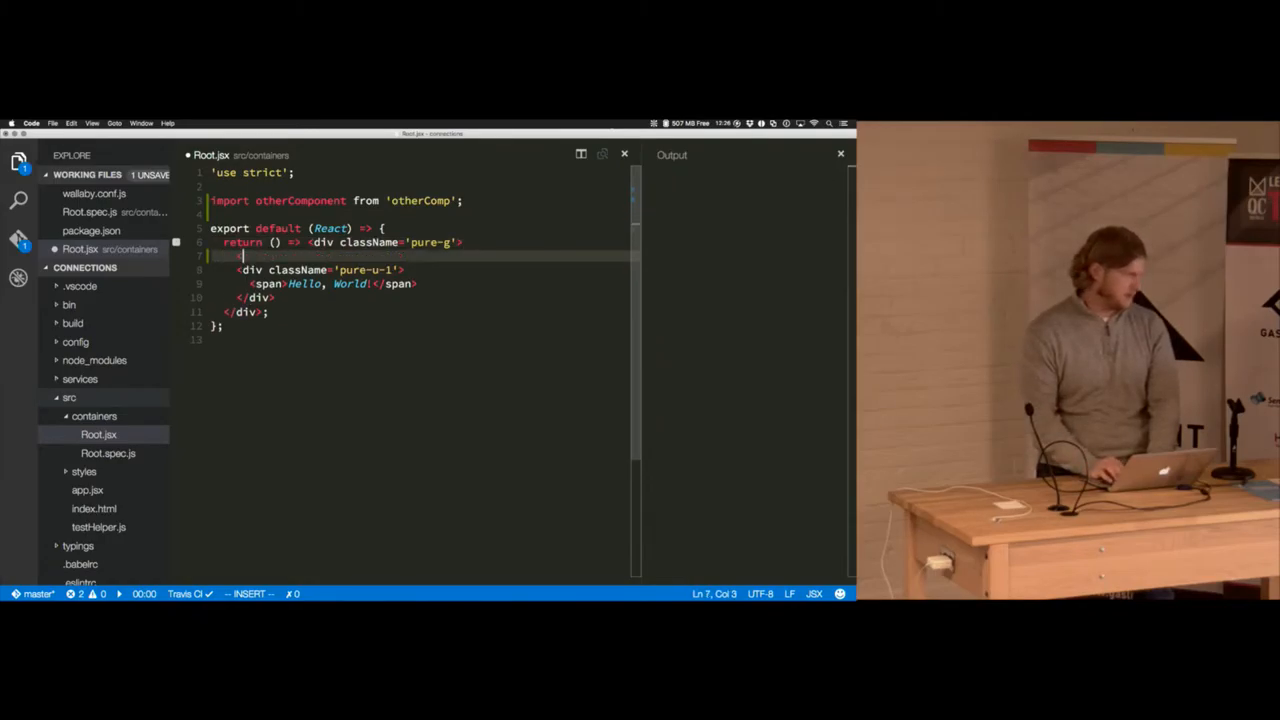
pyautogui.write('<Other')
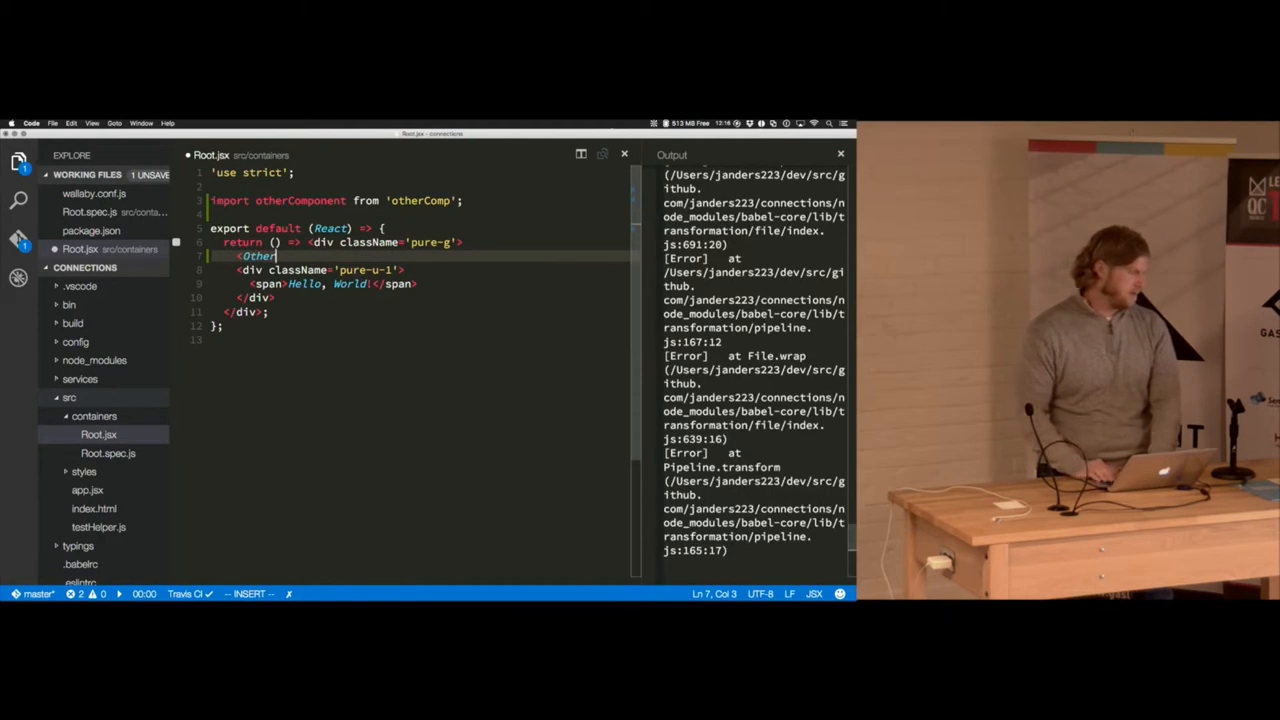
# - Begin declaring const OtherComp = other on a new line above return
pyautogui.press('Enter')
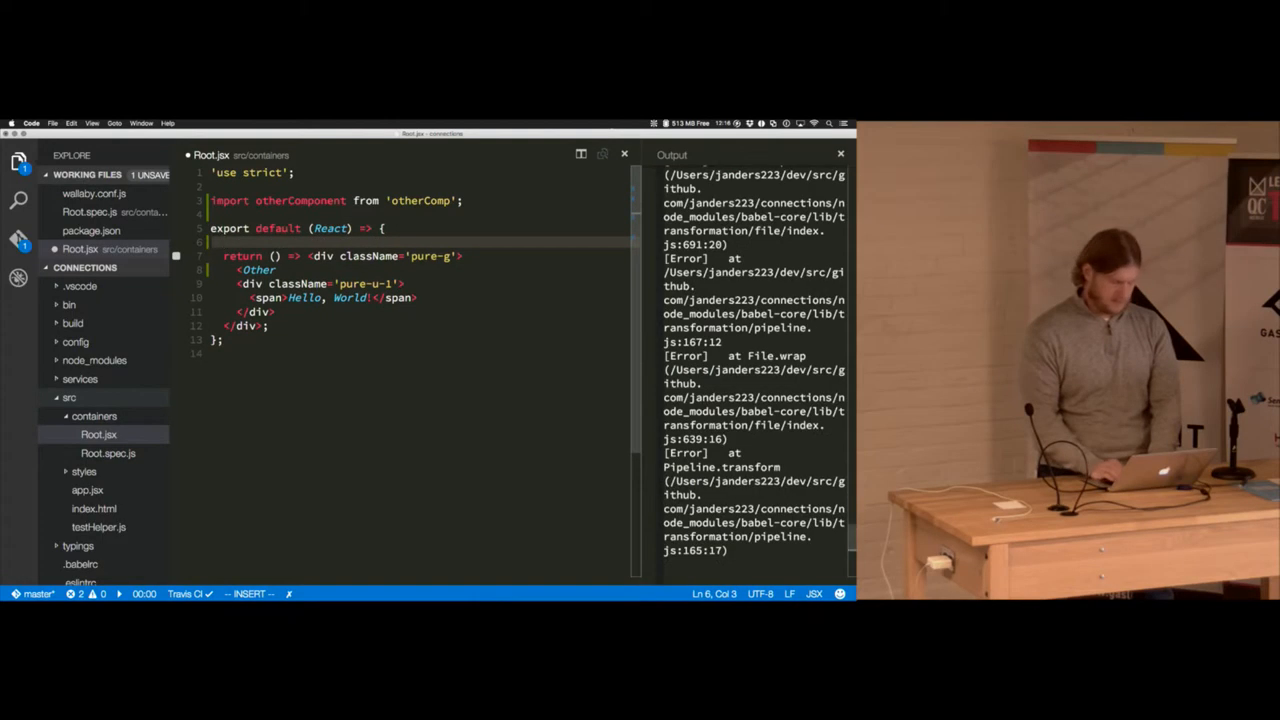
pyautogui.write('const Other')
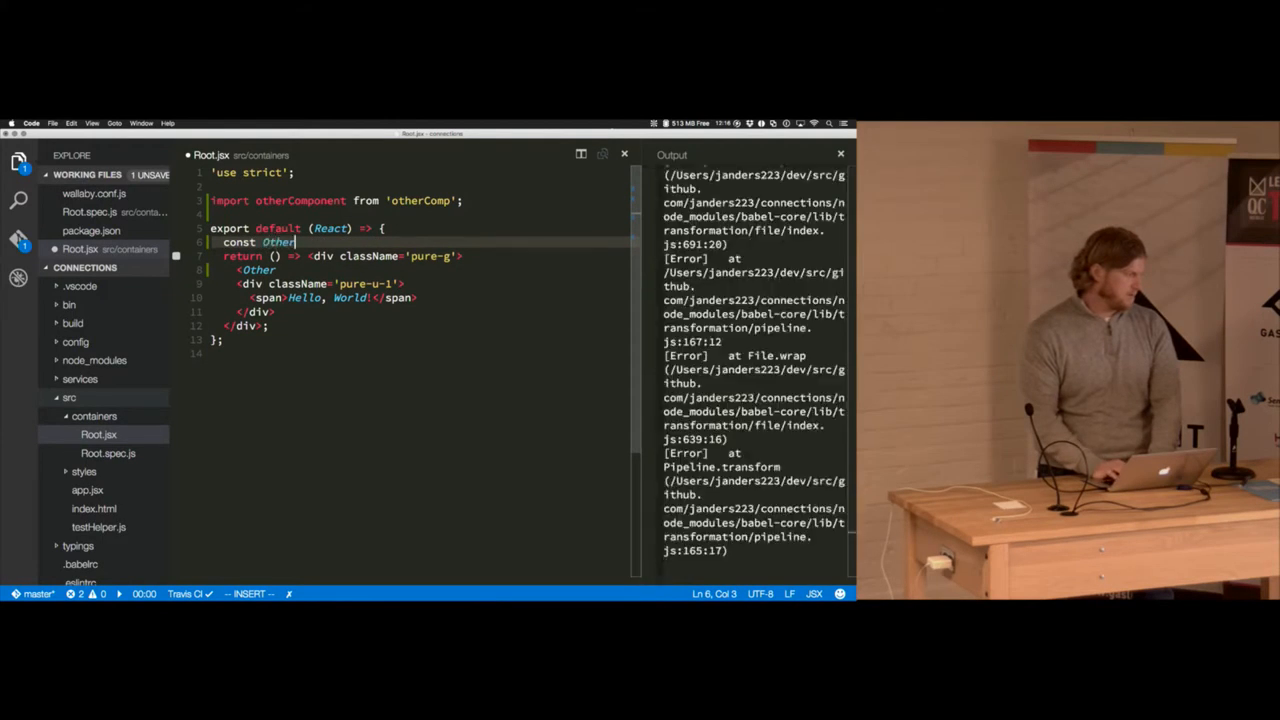
pyautogui.write('Comp')
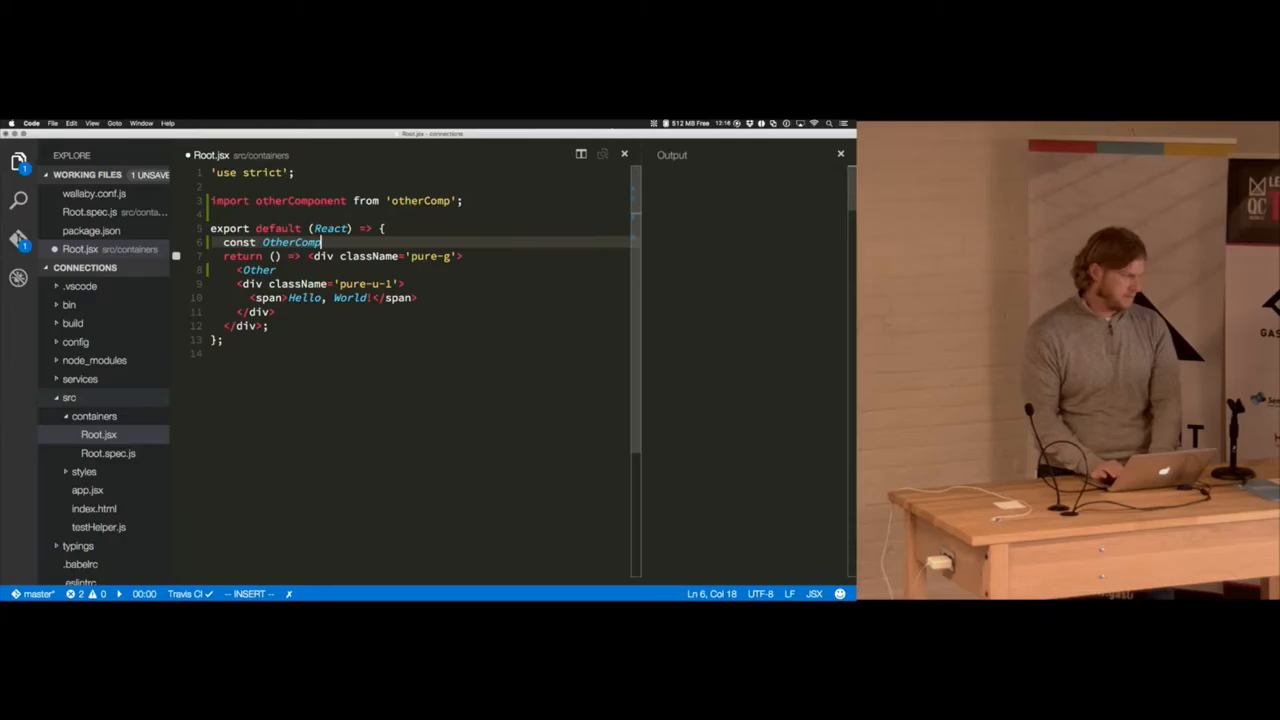
pyautogui.write('= otherComp(React')
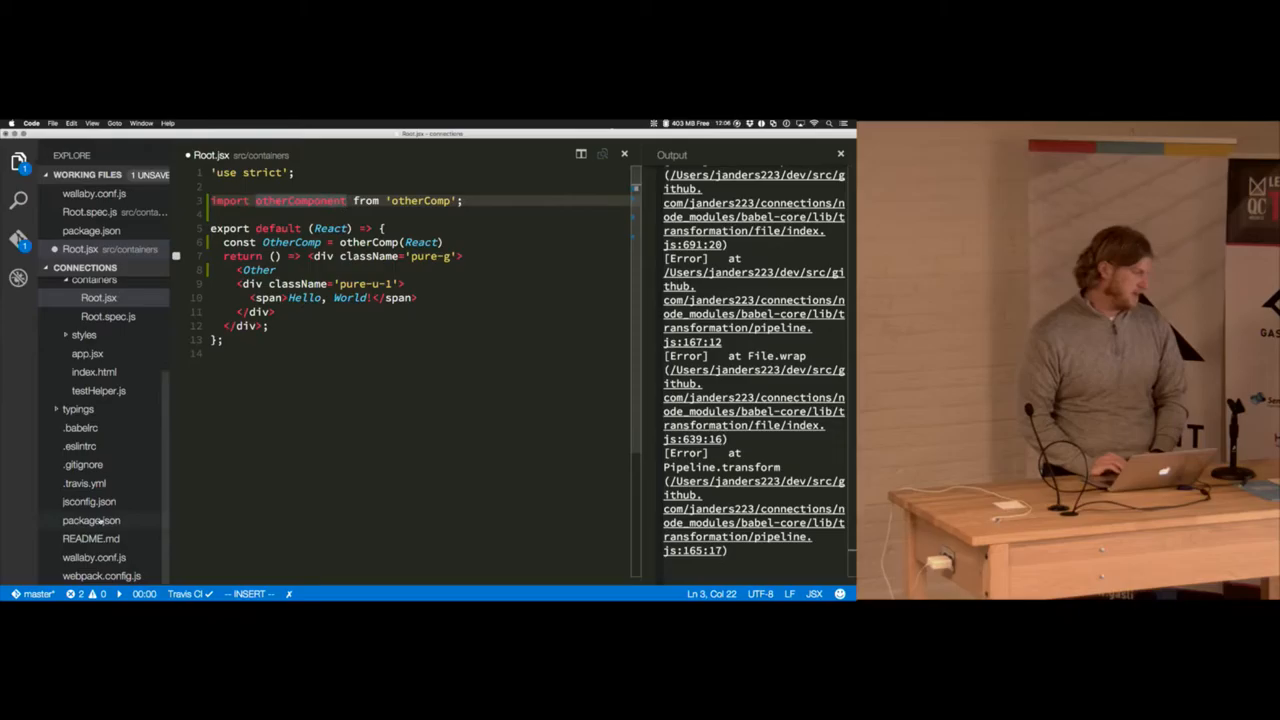
# - Open package.json from the Explorer sidebar
pyautogui.click(90, 520)
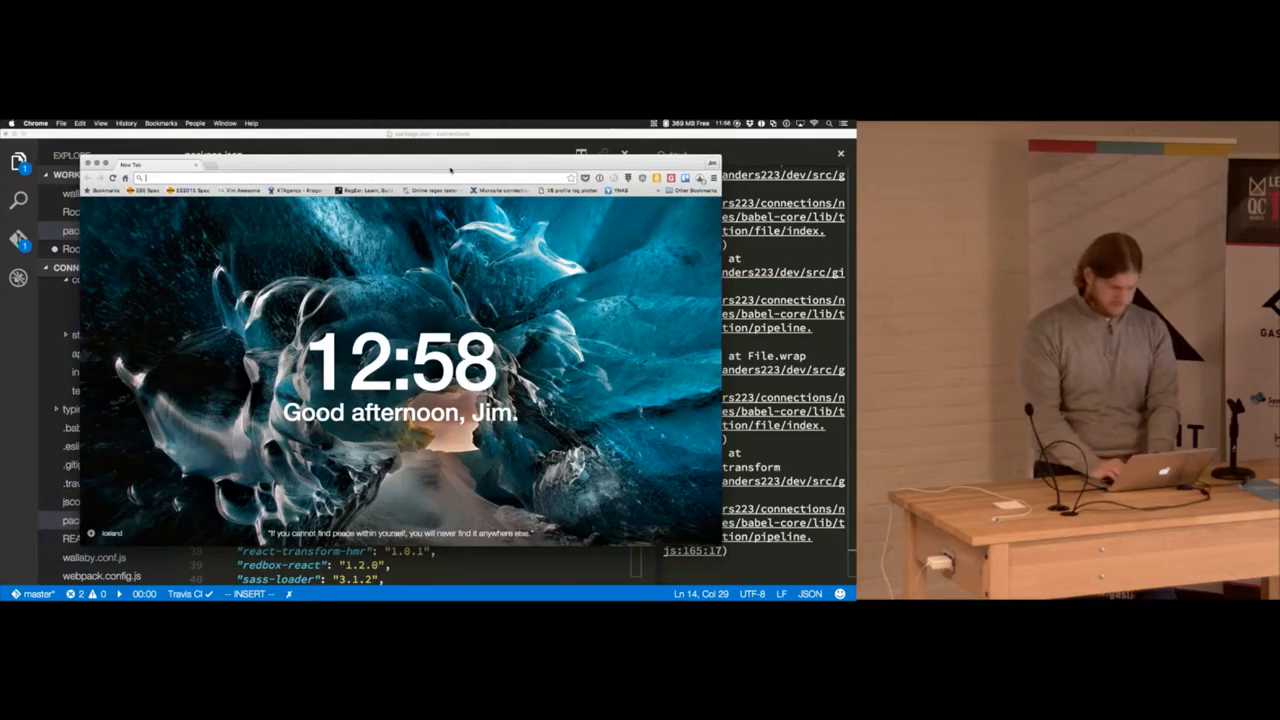
# - Enter kroger.com in the new Chrome tab's address bar
pyautogui.write('kroger.com/25merrydays')
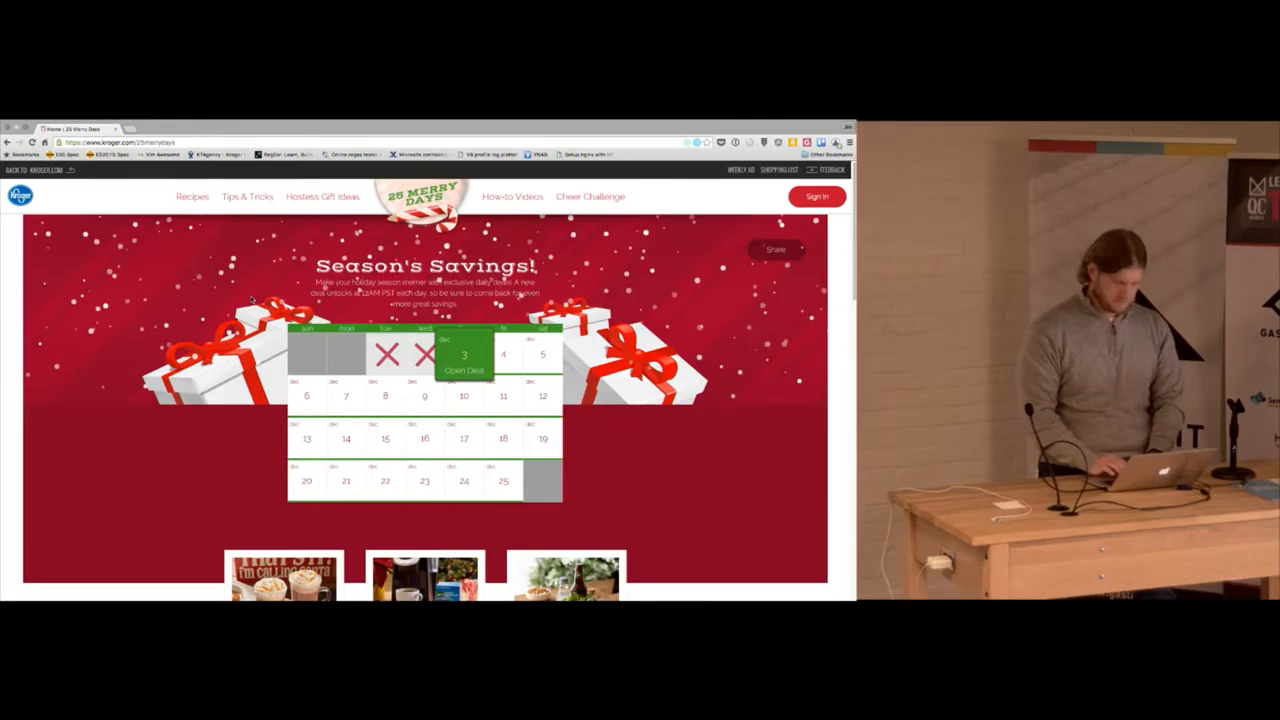
# - Open the developer tools console under the Kroger 25 Merry Days page
pyautogui.press('F12')
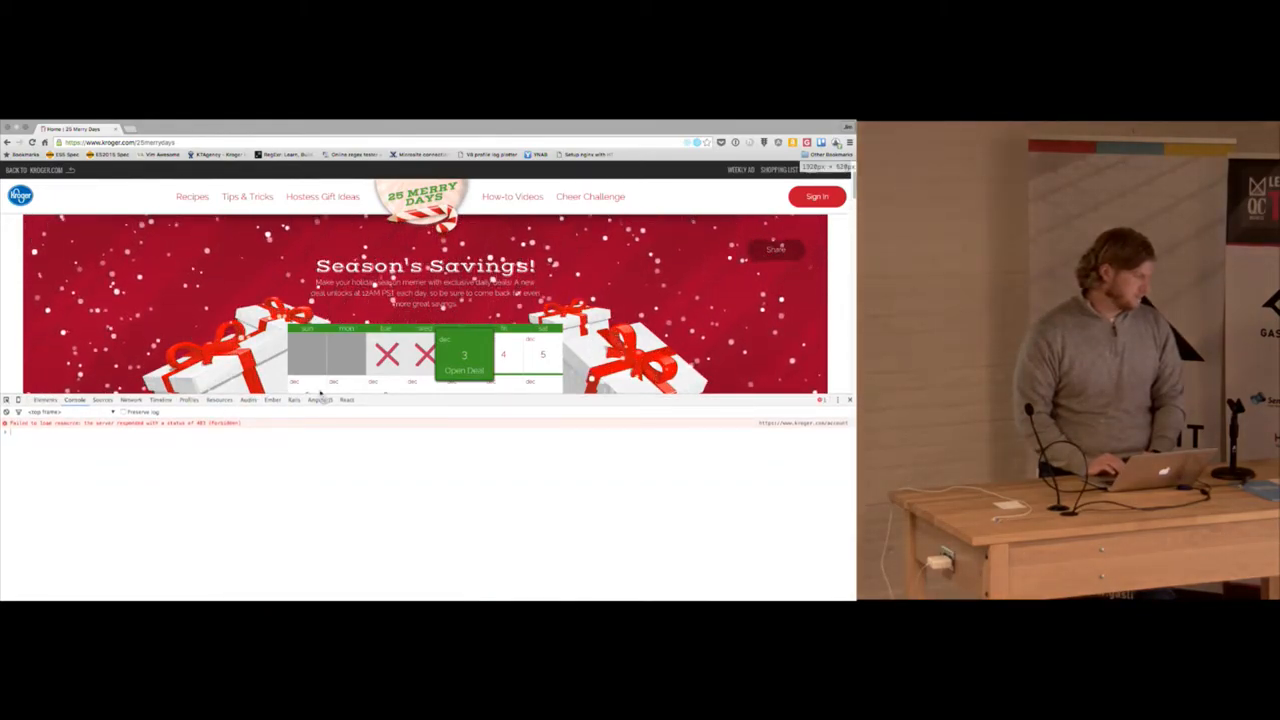
# - Switch DevTools to the React panel showing BannerBar's props and state
pyautogui.click(347, 400)
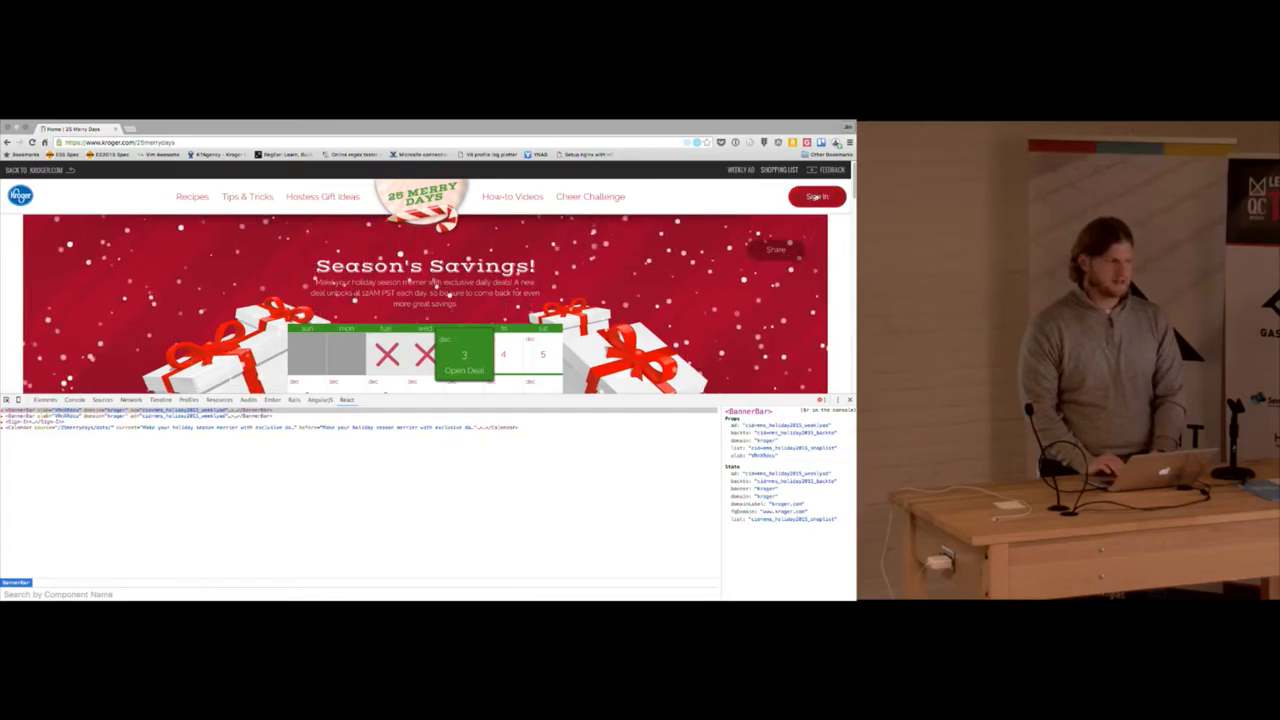
# - Open a new Chrome tab and enter github.com/substack/tape
pyautogui.click(818, 196)
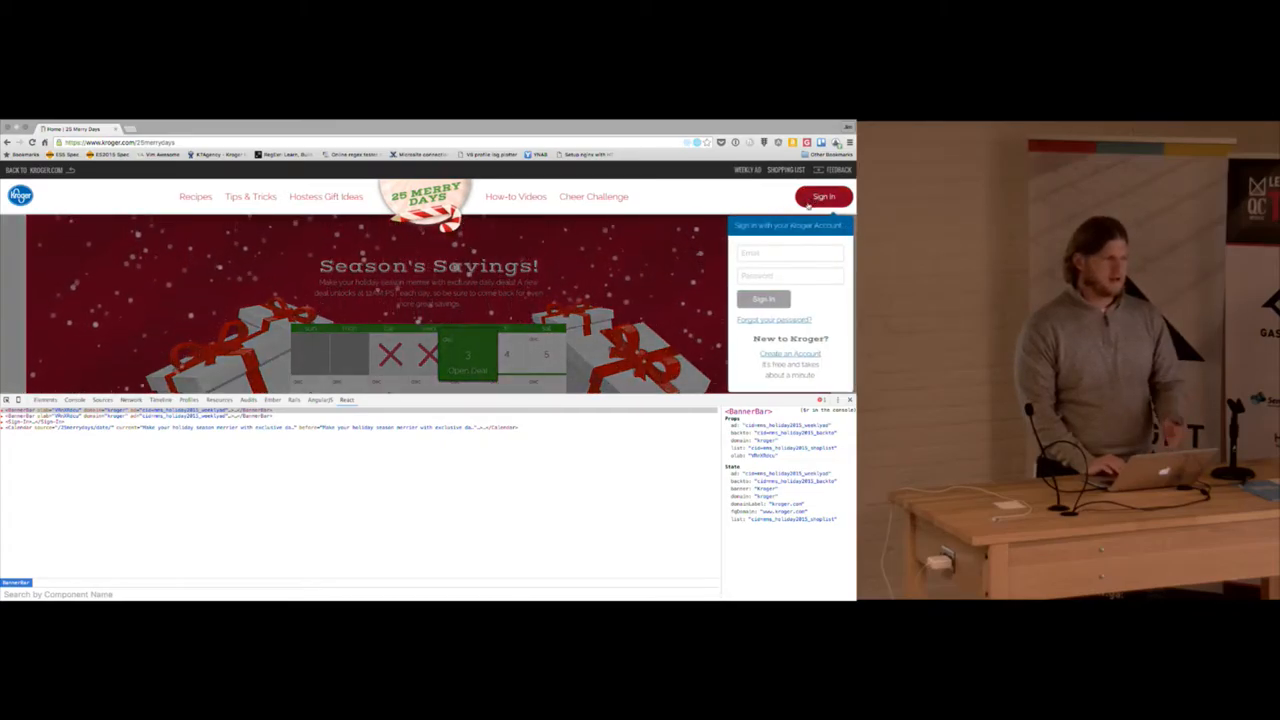
pyautogui.click(825, 196)
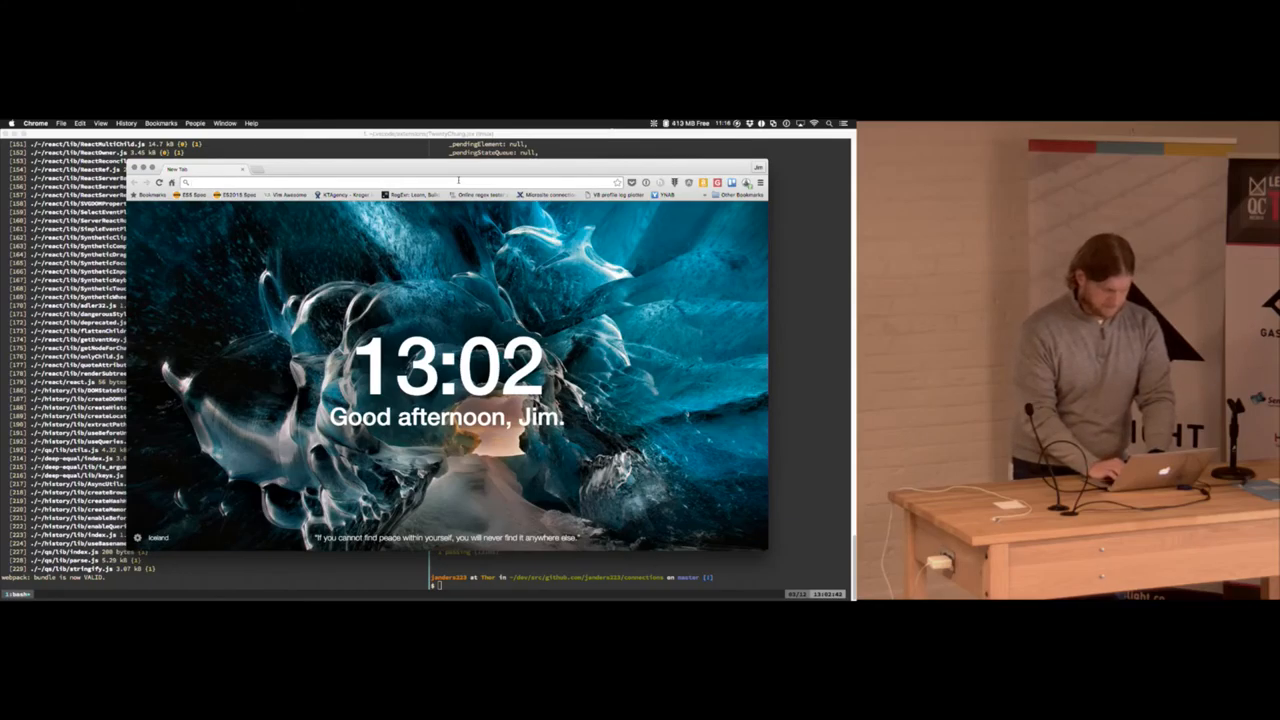
pyautogui.write('github.com/substack/tape')
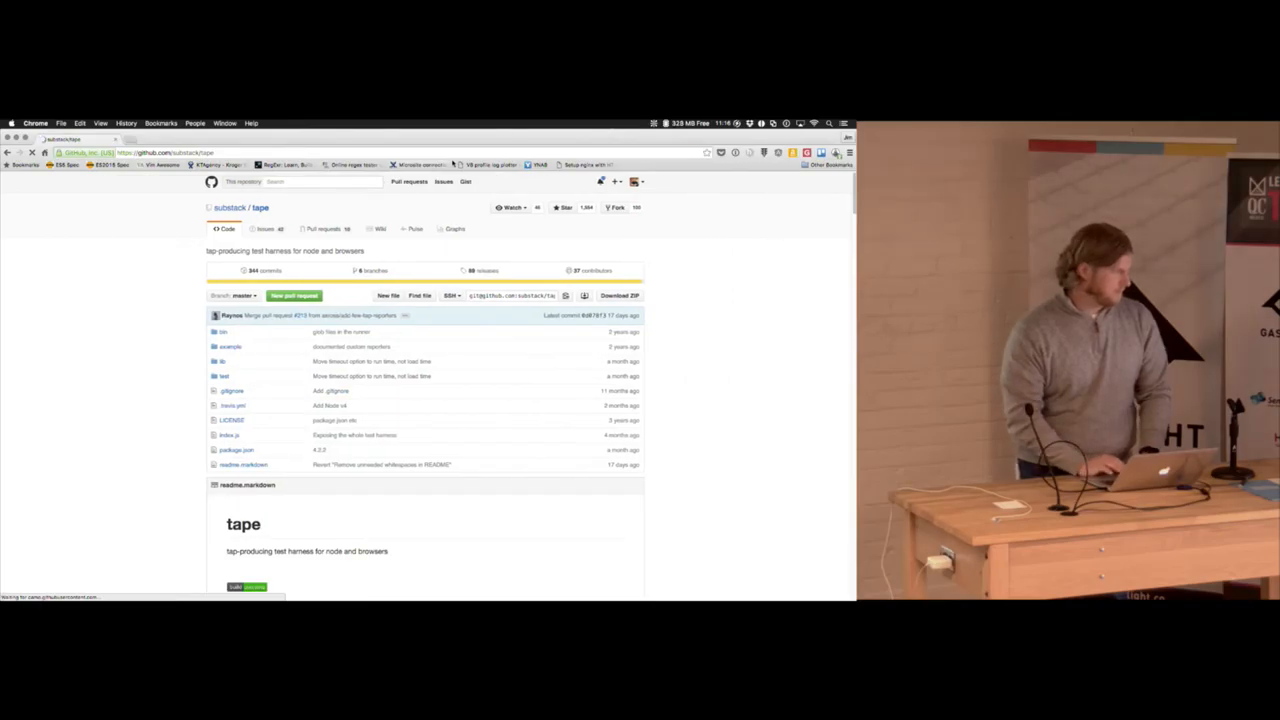
# - Scroll the tape README down to the example timing test and its TAP output
pyautogui.scroll(-3)
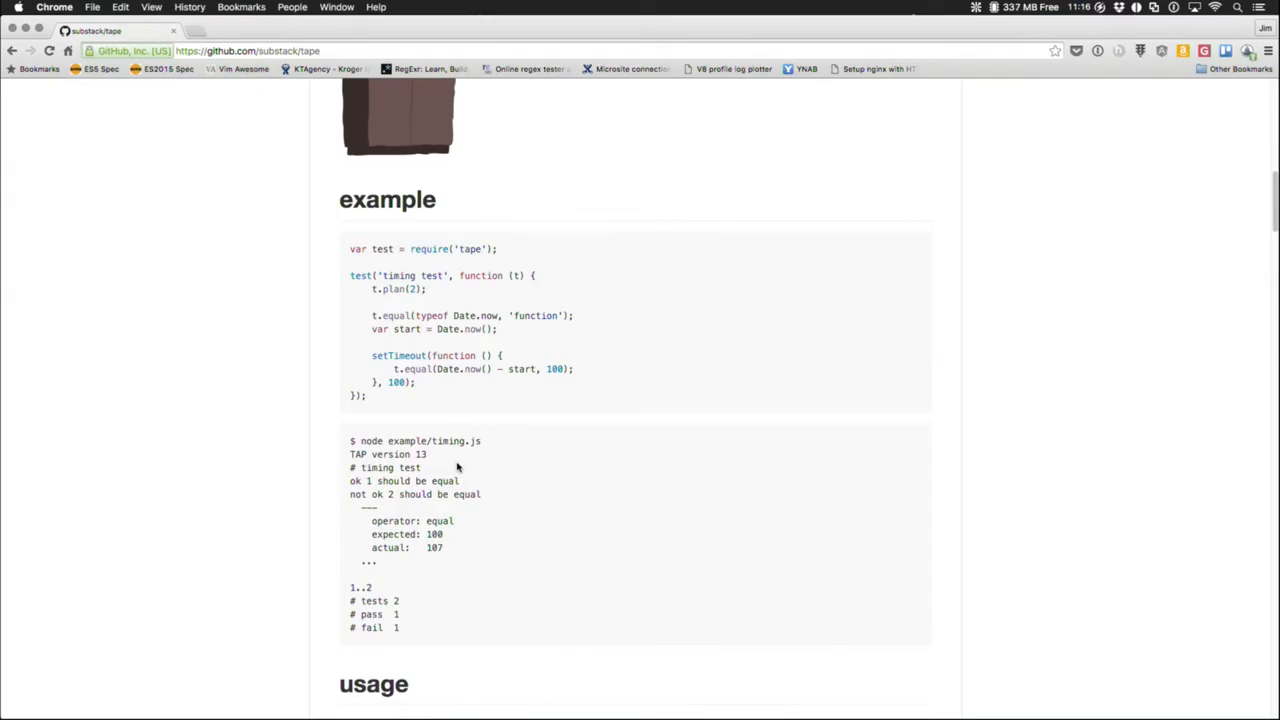
pyautogui.scroll(-3)
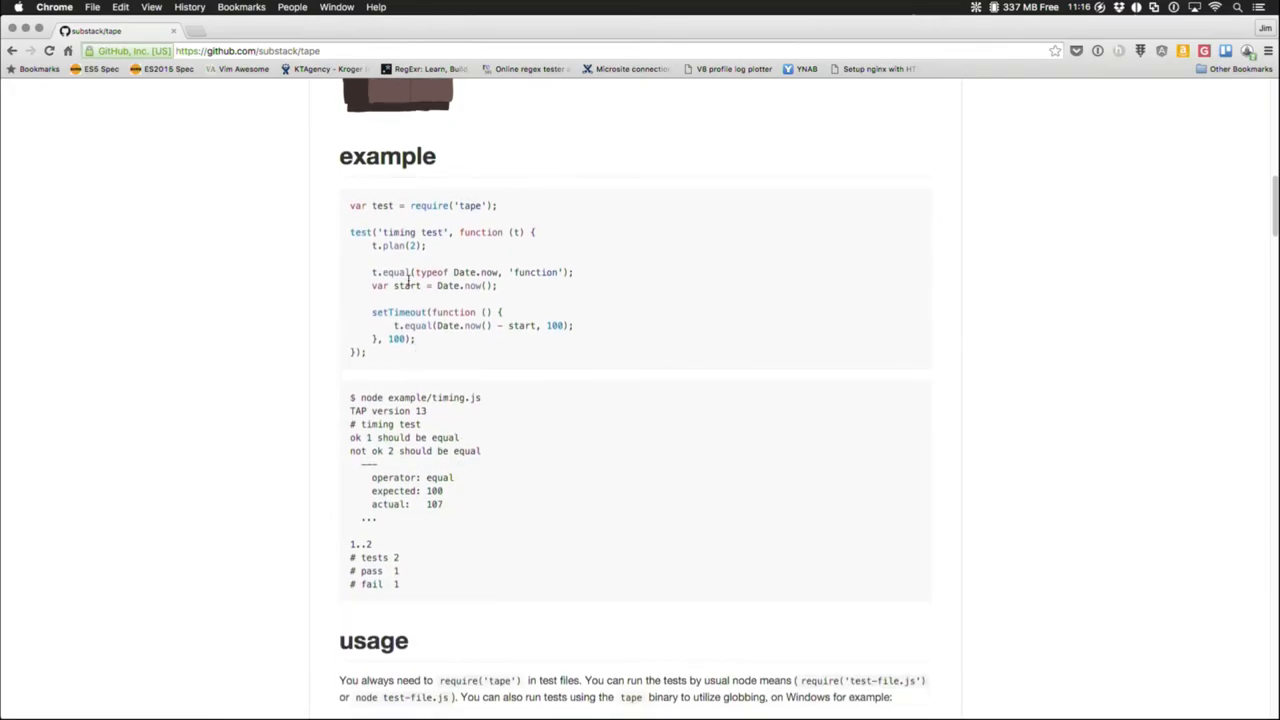
# - Highlight the timing test code in the README example and zoom the page in
pyautogui.moveTo(349, 232); pyautogui.dragTo(426, 246)
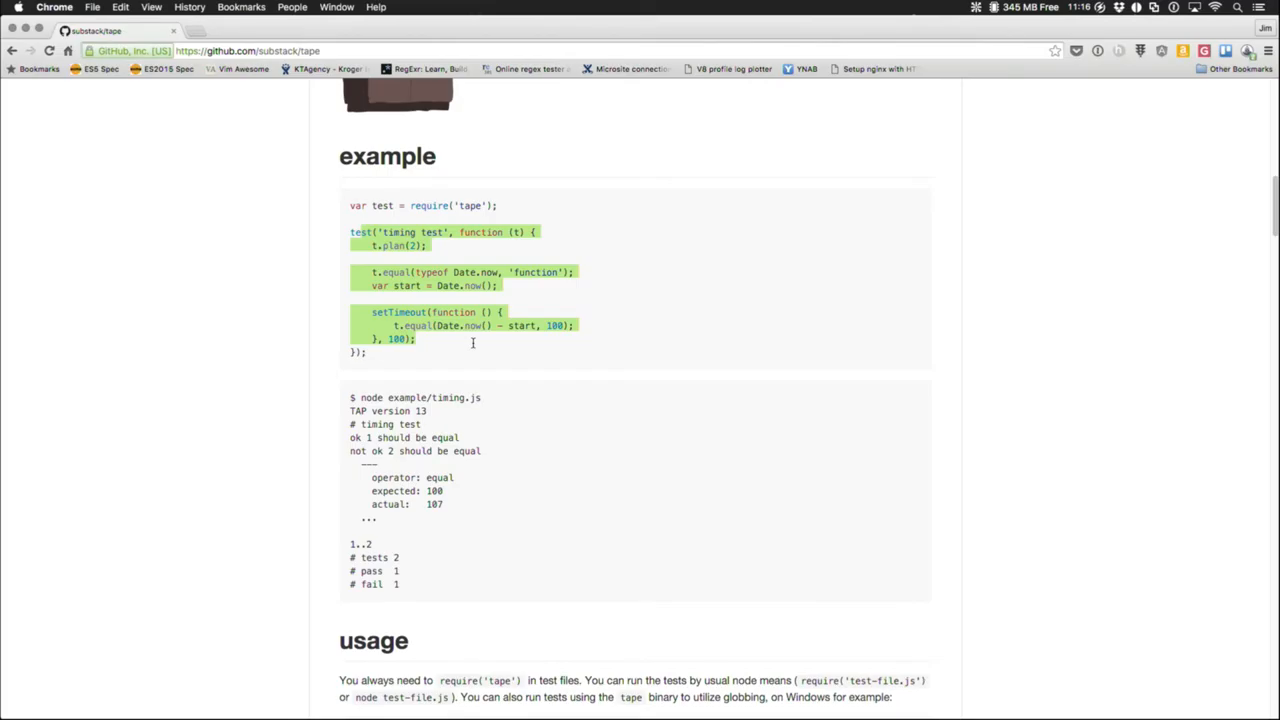
pyautogui.press('cmd+plus')
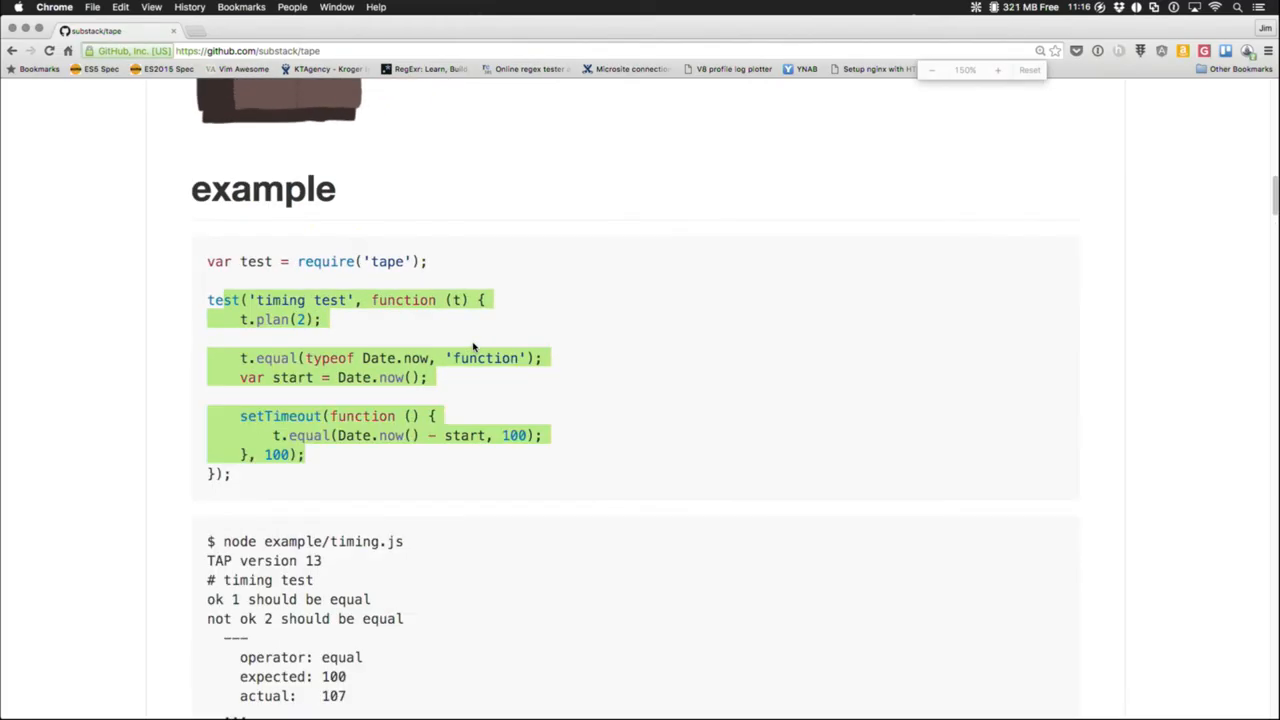
# - Scroll through the tape README's assertion method documentation
pyautogui.scroll(-3)
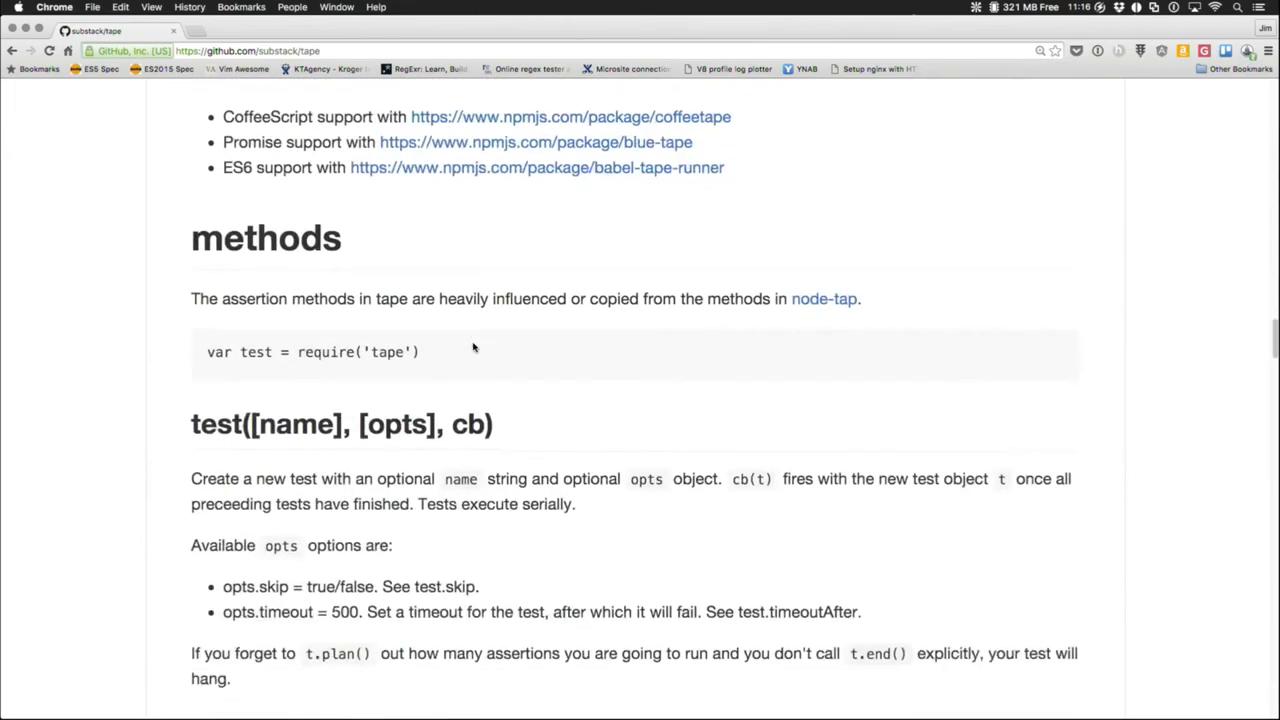
pyautogui.scroll(-3)
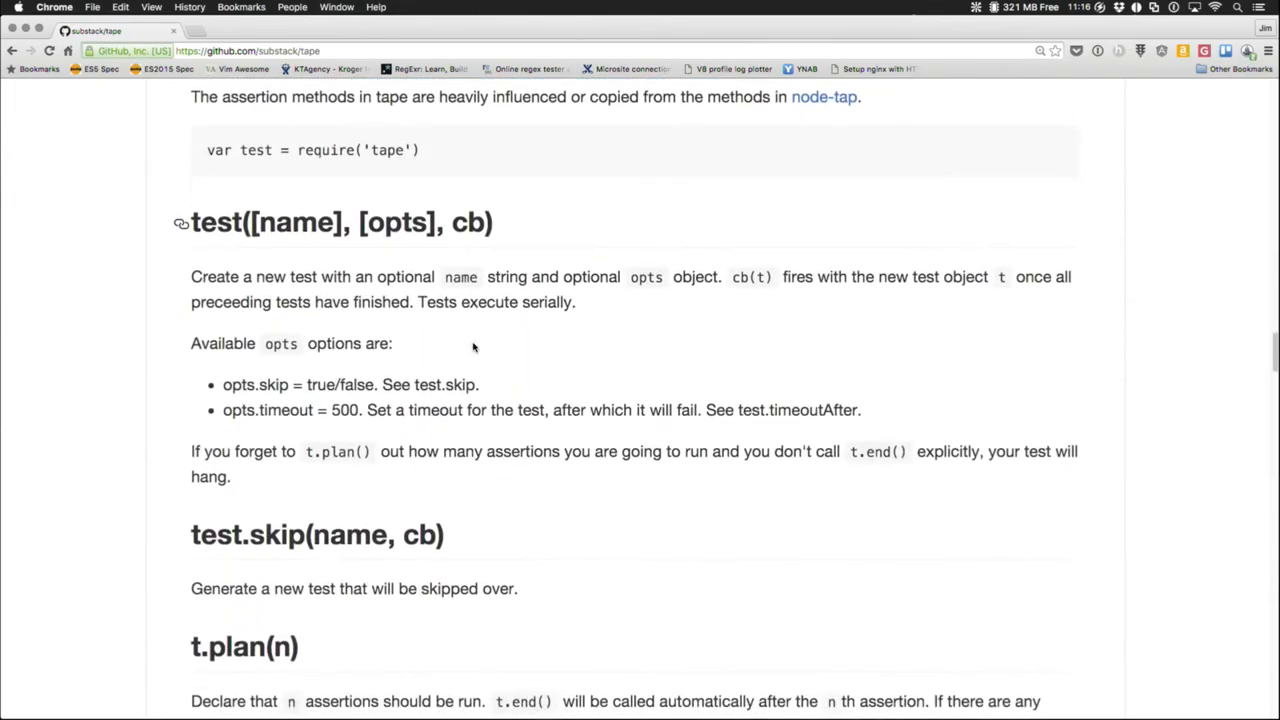
pyautogui.scroll(-3)
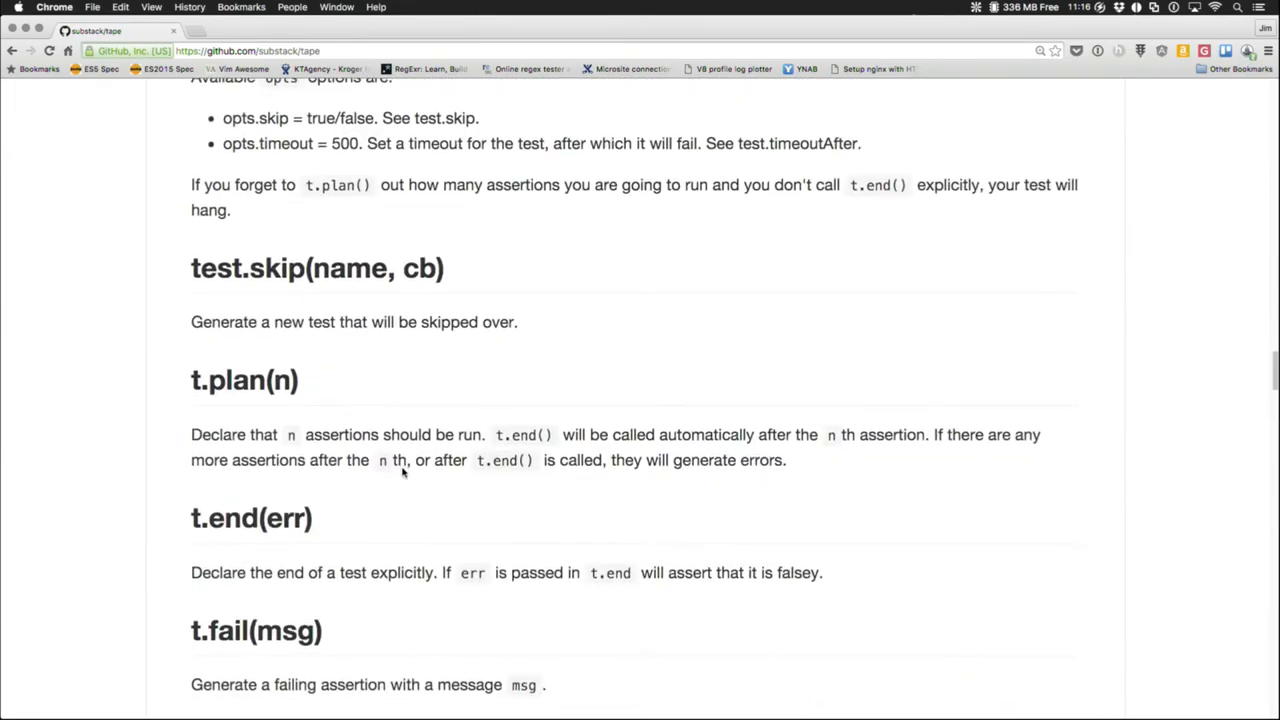
pyautogui.scroll(-3)
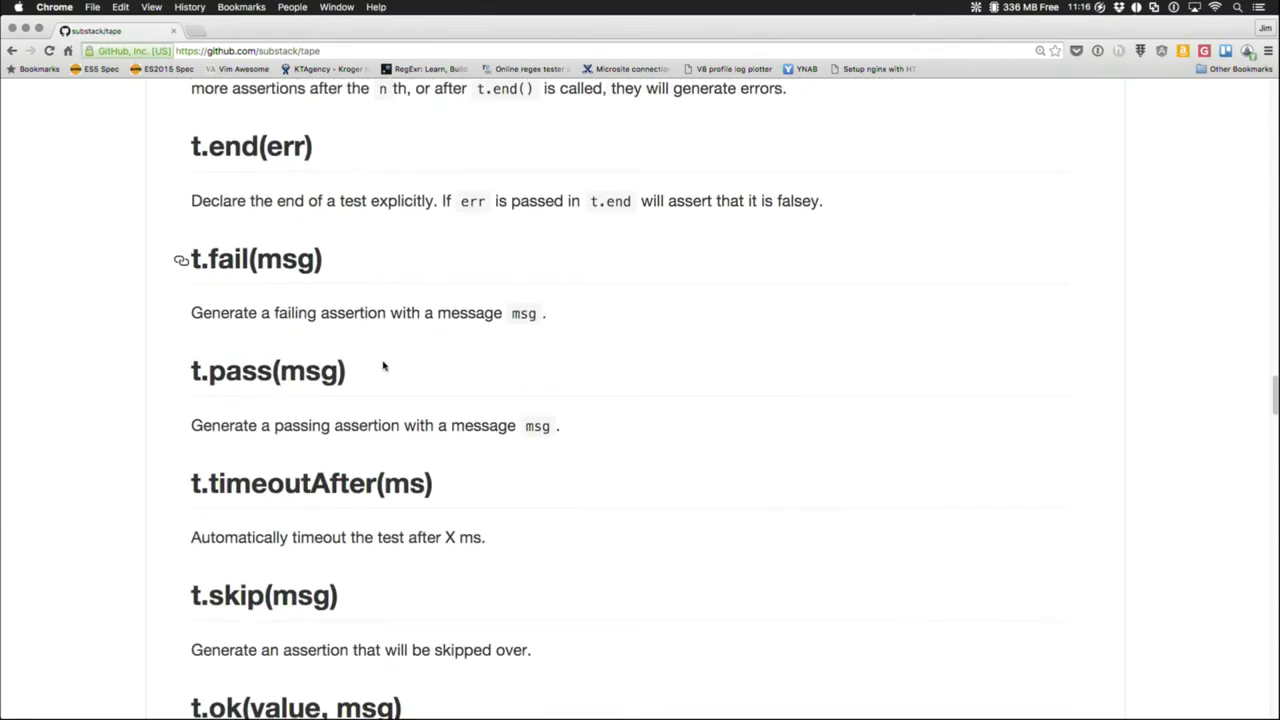
pyautogui.scroll(-3)
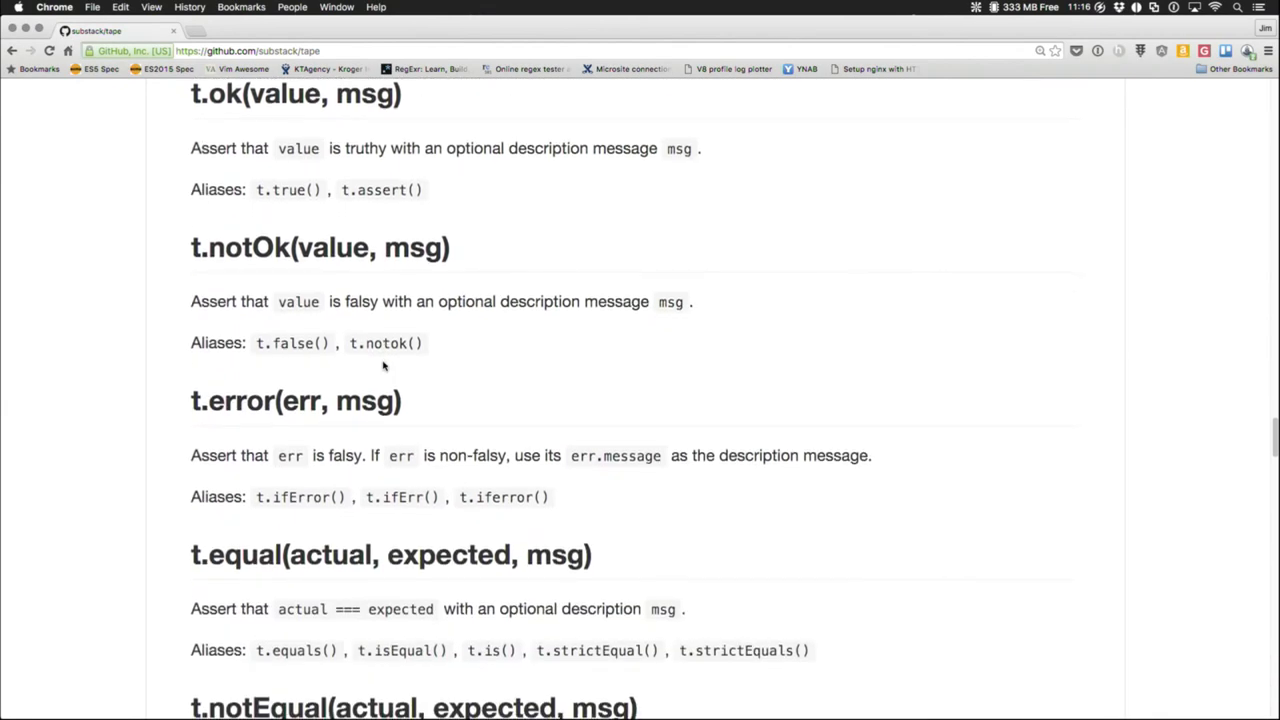
pyautogui.scroll(-3)
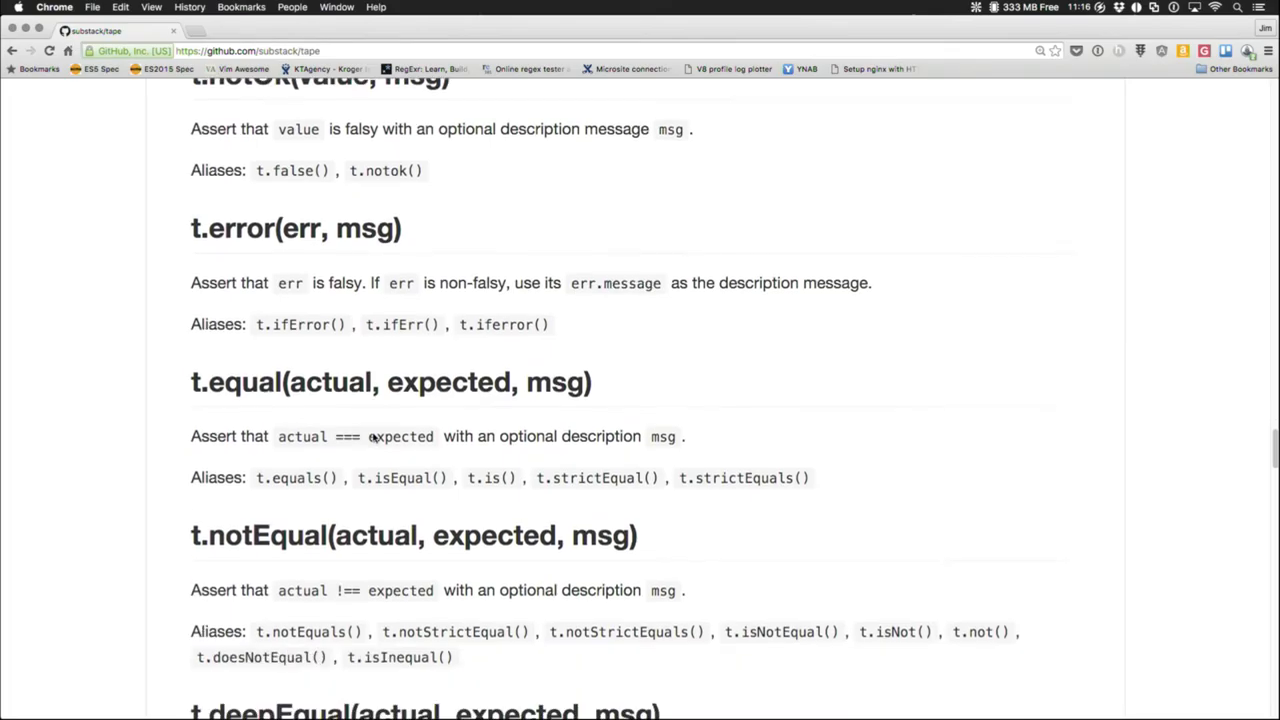
pyautogui.scroll(-3)
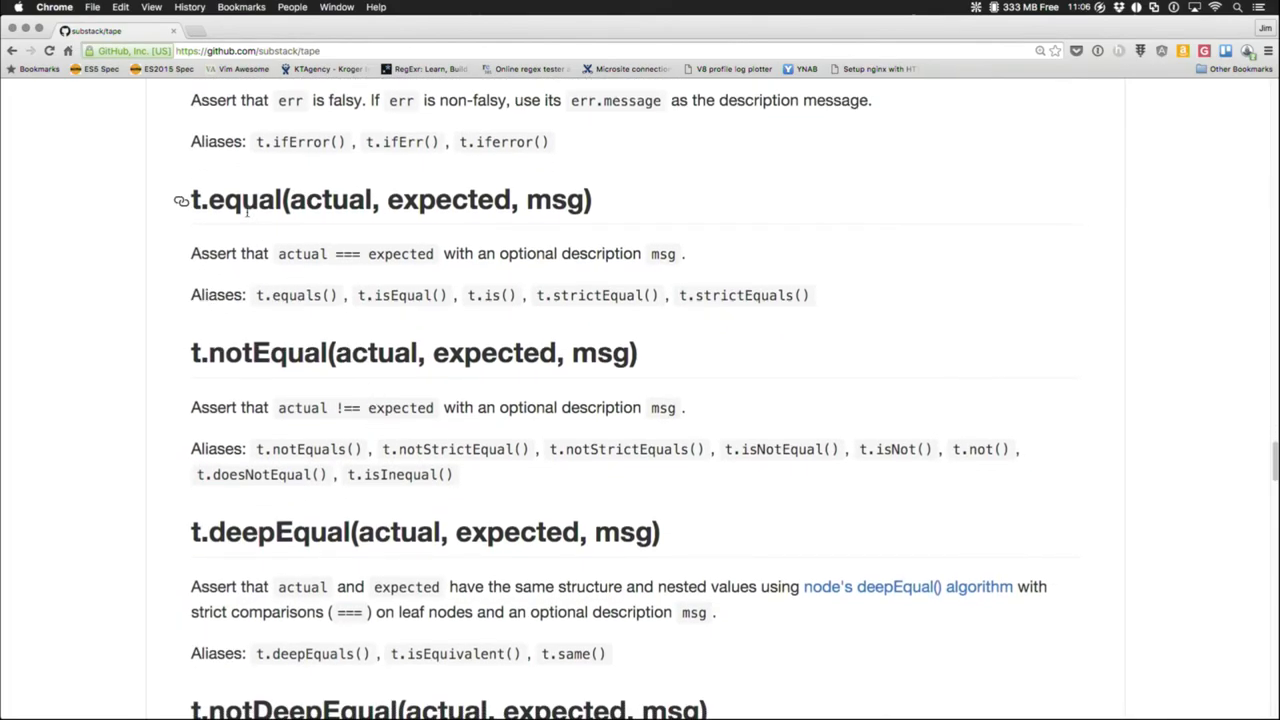
pyautogui.scroll(-3)
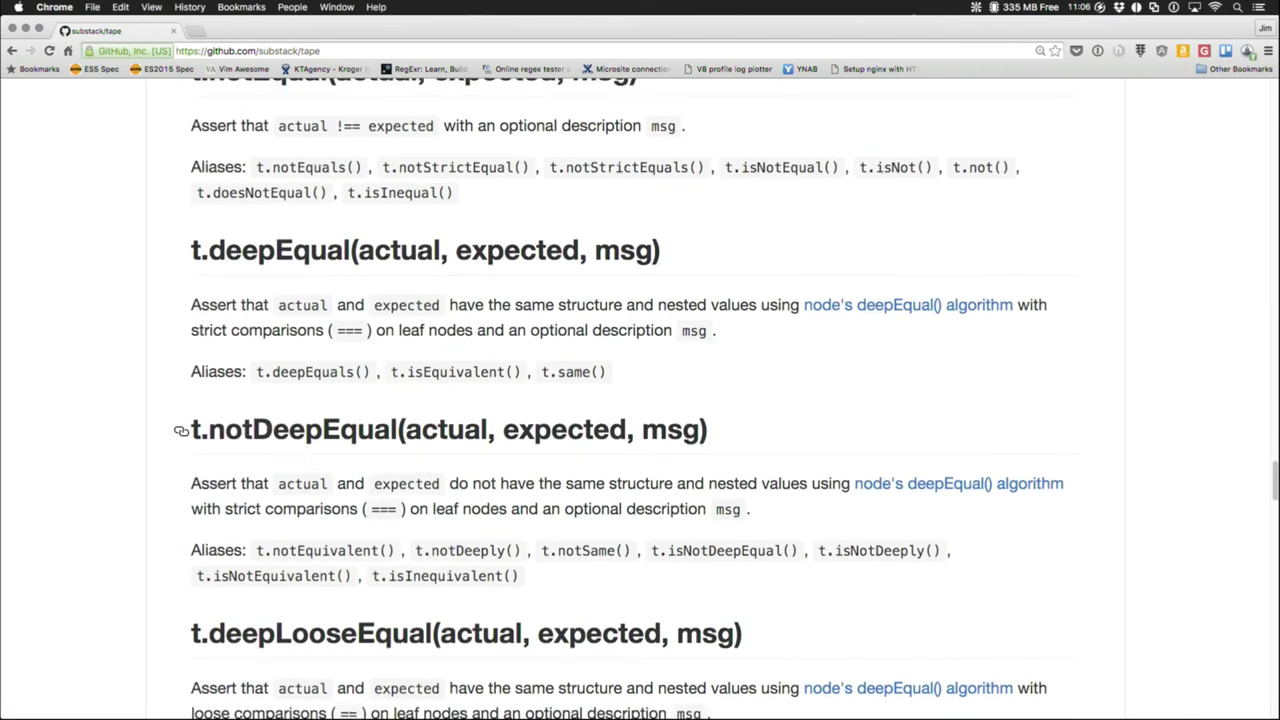
pyautogui.moveTo(393, 451)
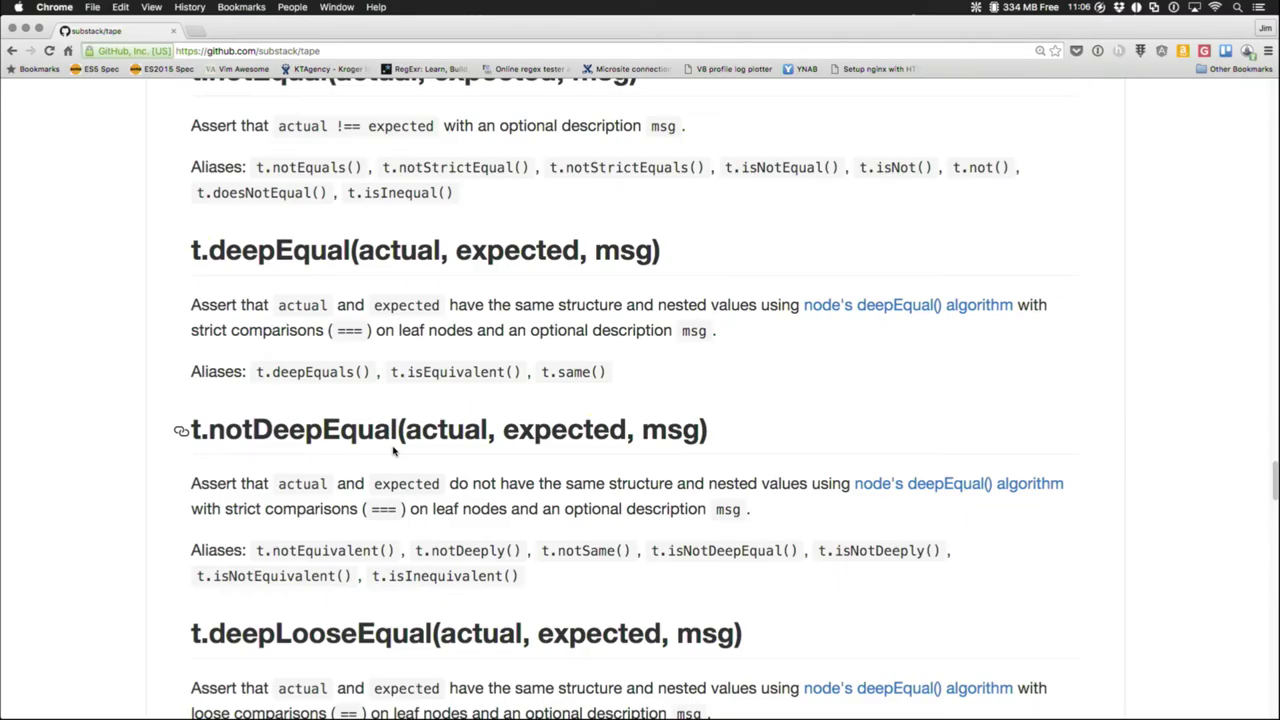
pyautogui.scroll(-3)
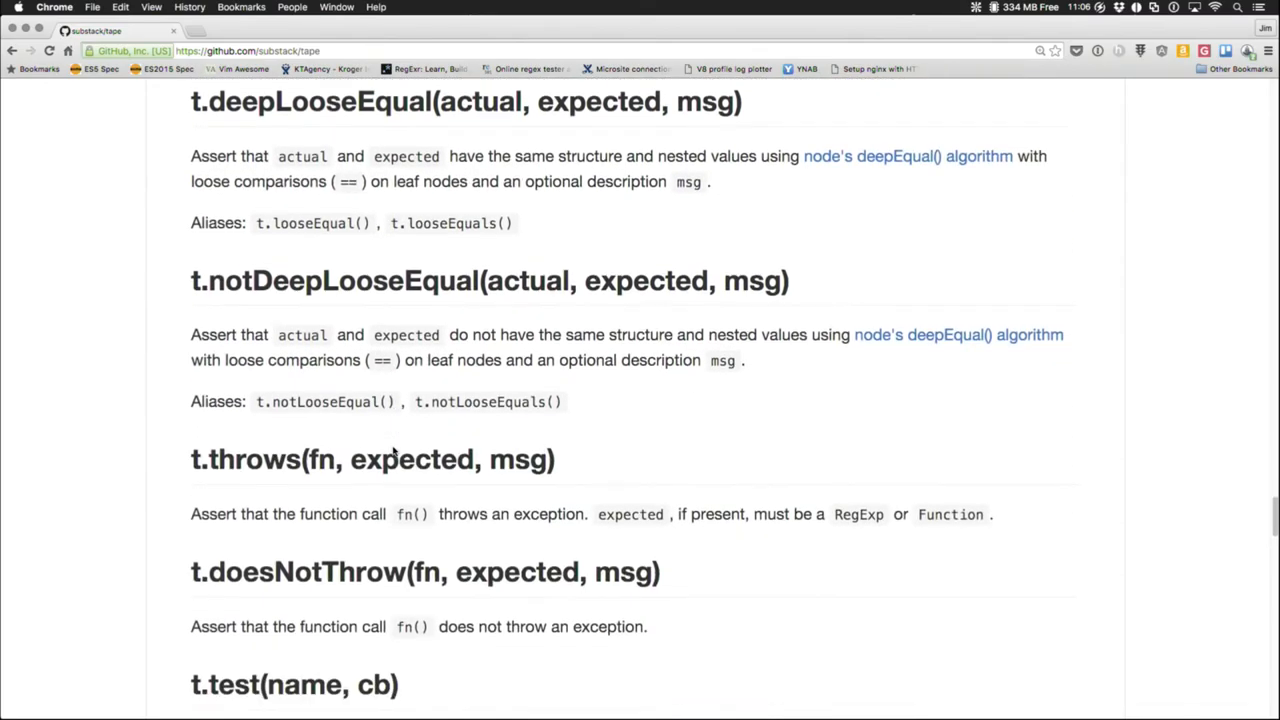
pyautogui.scroll(-3)
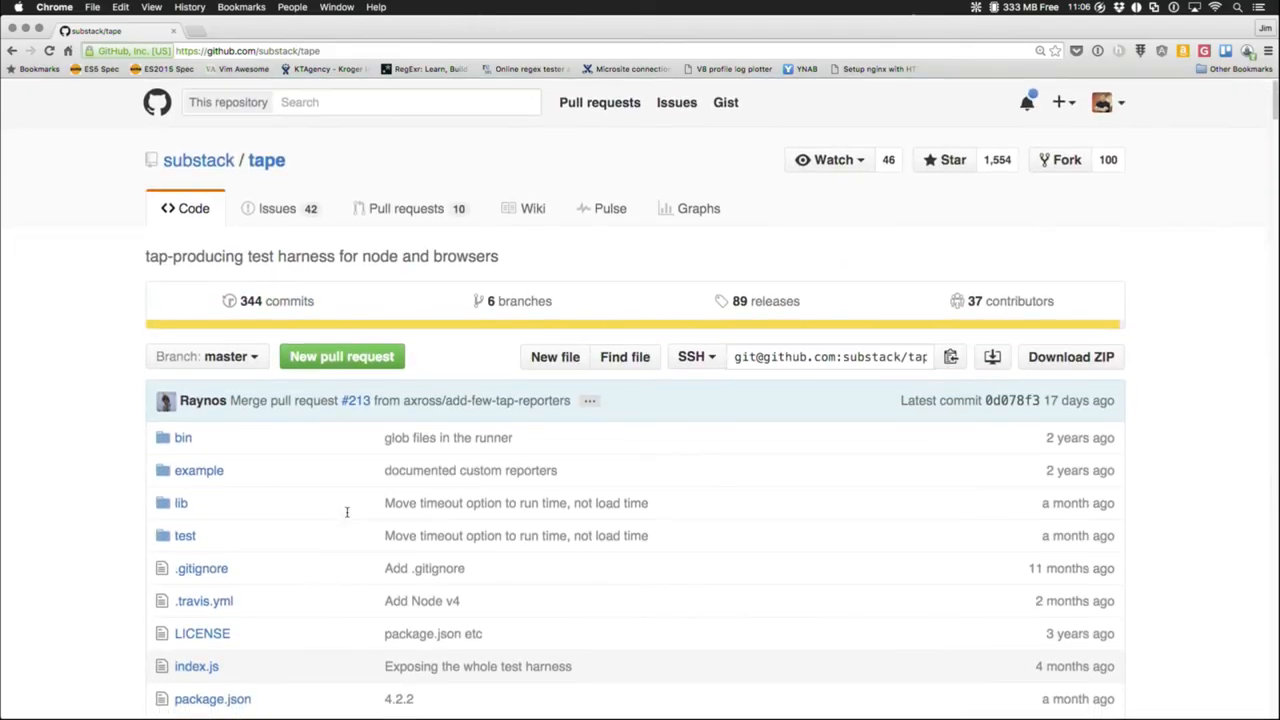
pyautogui.scroll(-3)
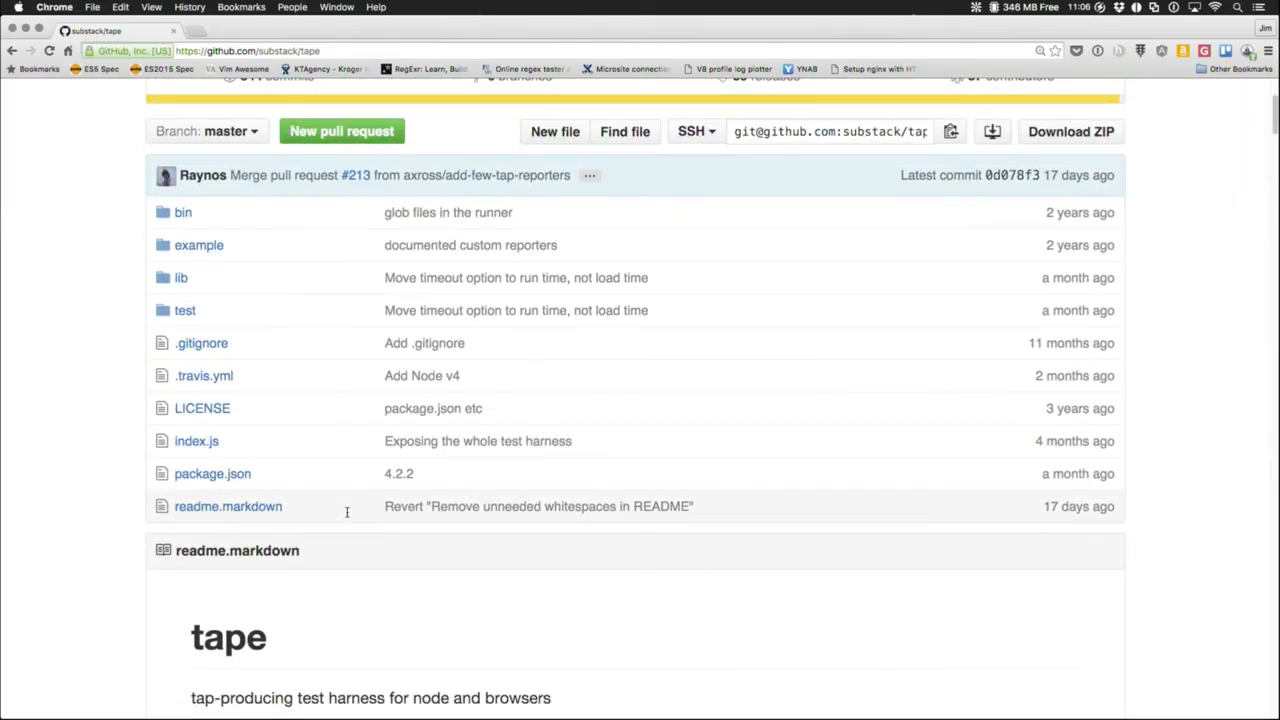